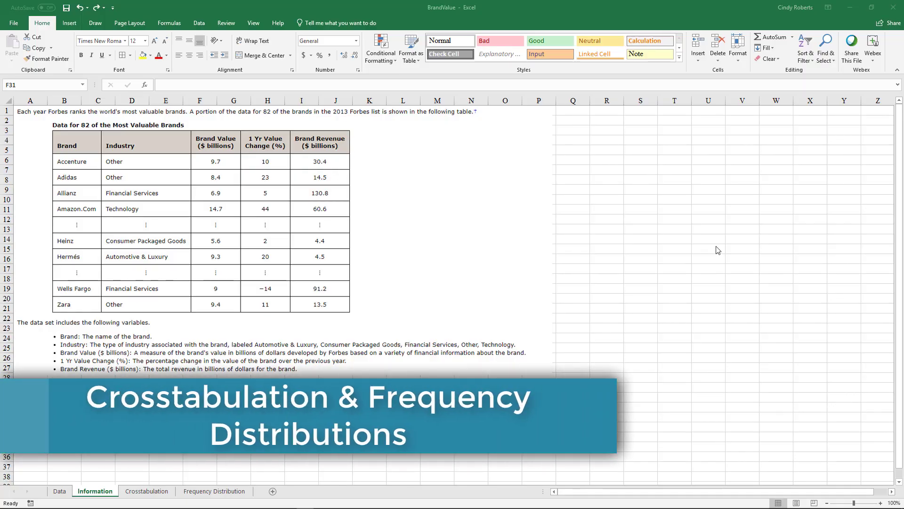
{"action": "mouse_move", "coordinate": [308, 235]}
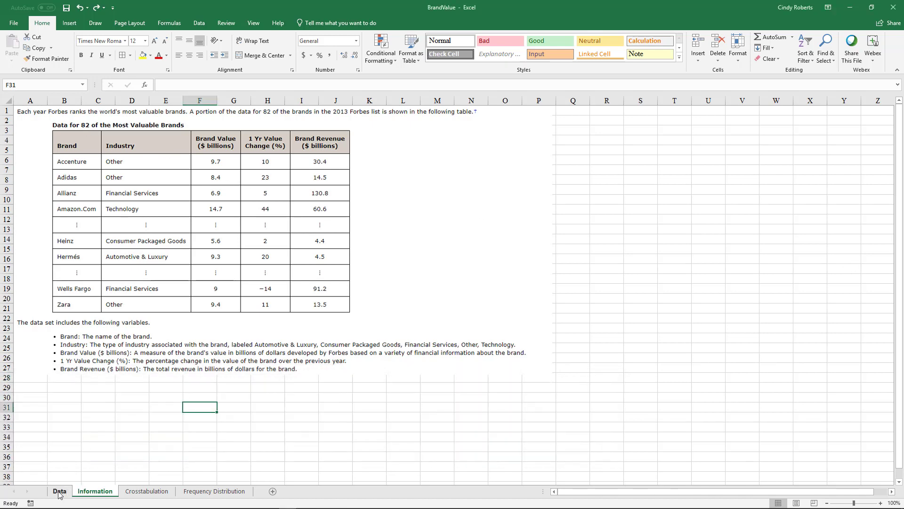
Step: Wrap the header row text on the Data sheet so each column title reads in full
{"action": "left_click", "coordinate": [59, 491]}
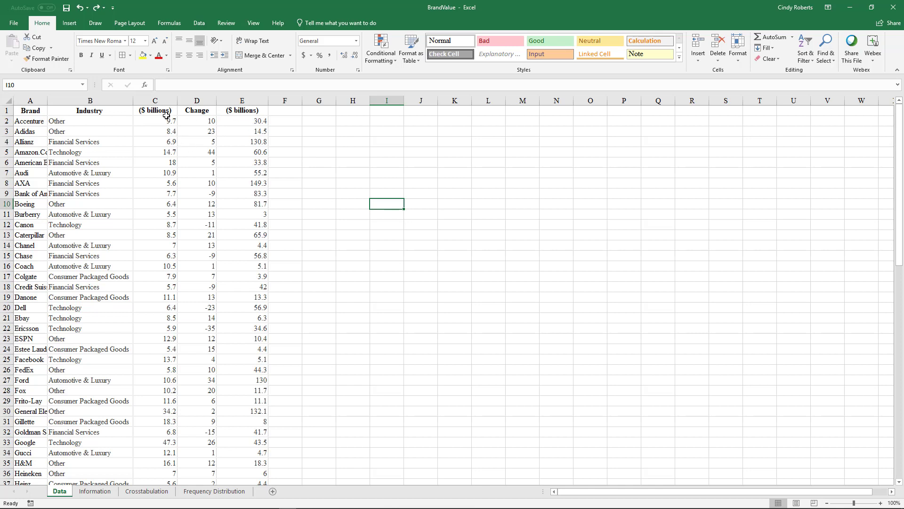
{"action": "left_click", "coordinate": [154, 110]}
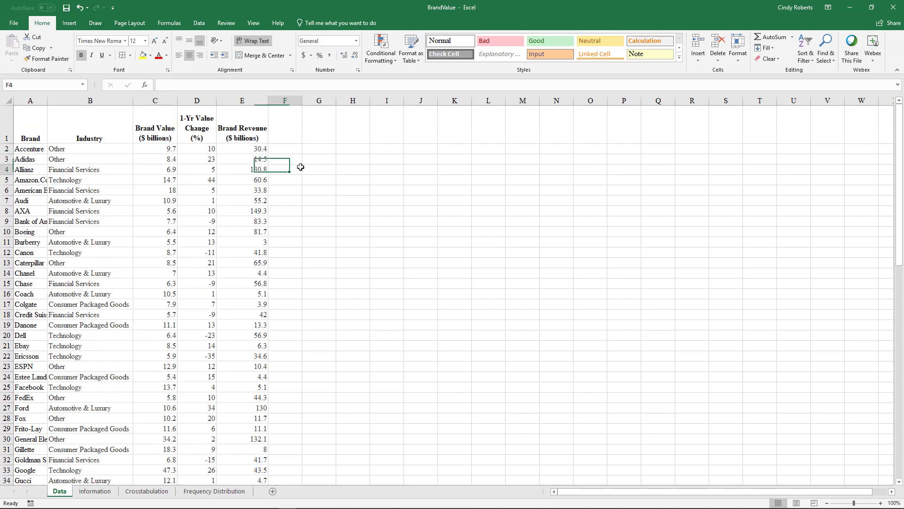
{"action": "left_click", "coordinate": [154, 148]}
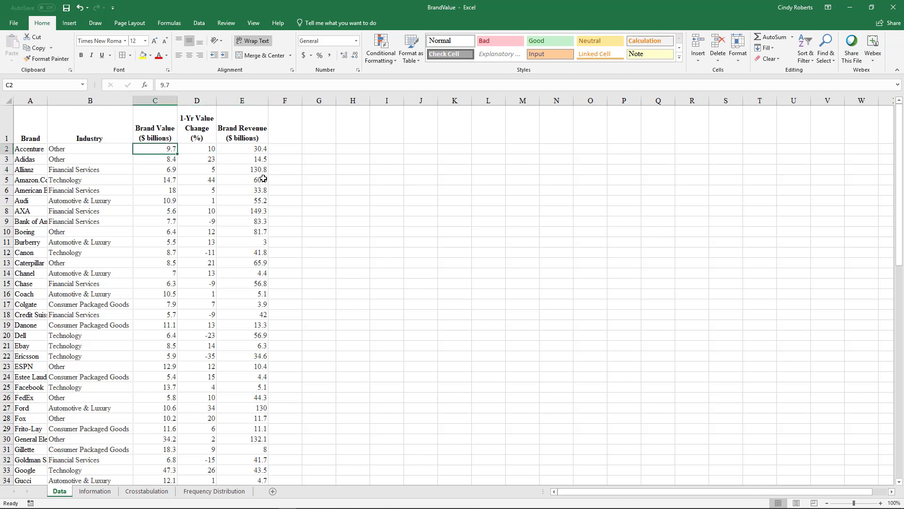
Step: Review the empty Crosstabulation and Frequency Distribution tables, then return to the Data sheet
{"action": "left_click", "coordinate": [146, 490]}
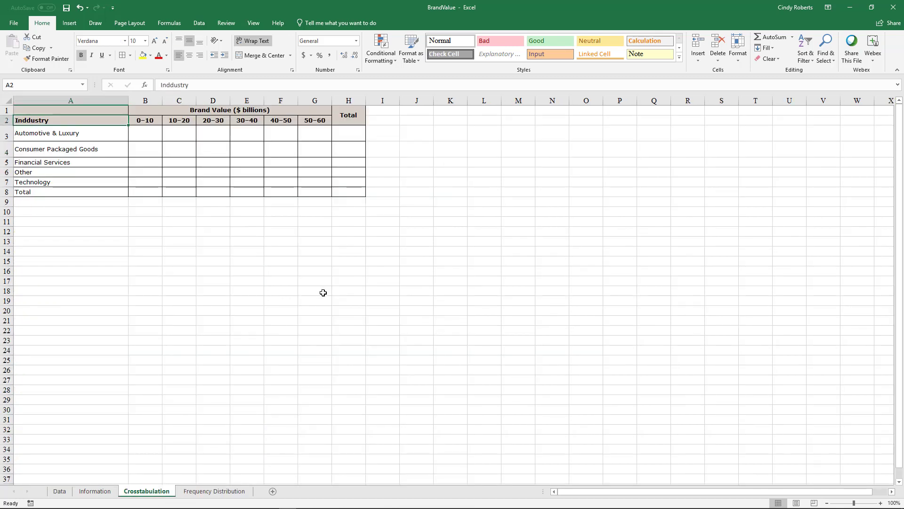
{"action": "left_click", "coordinate": [214, 491]}
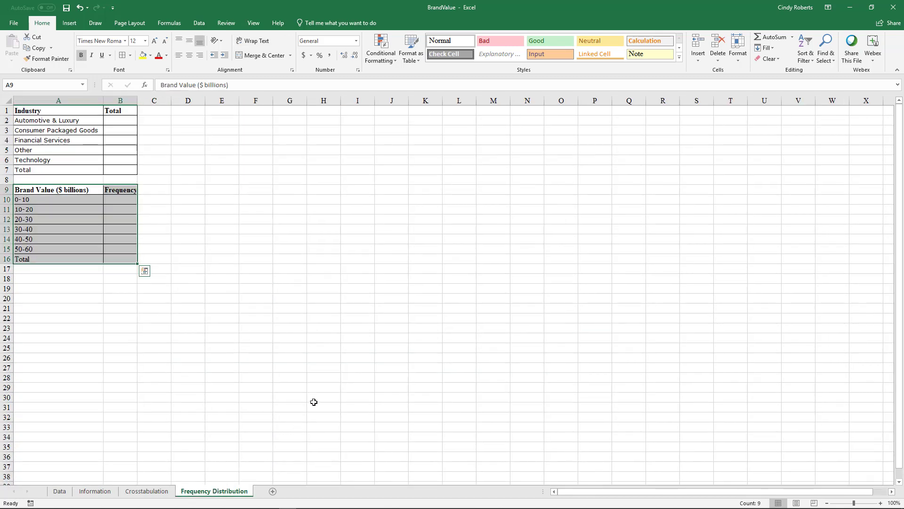
{"action": "left_click", "coordinate": [154, 150]}
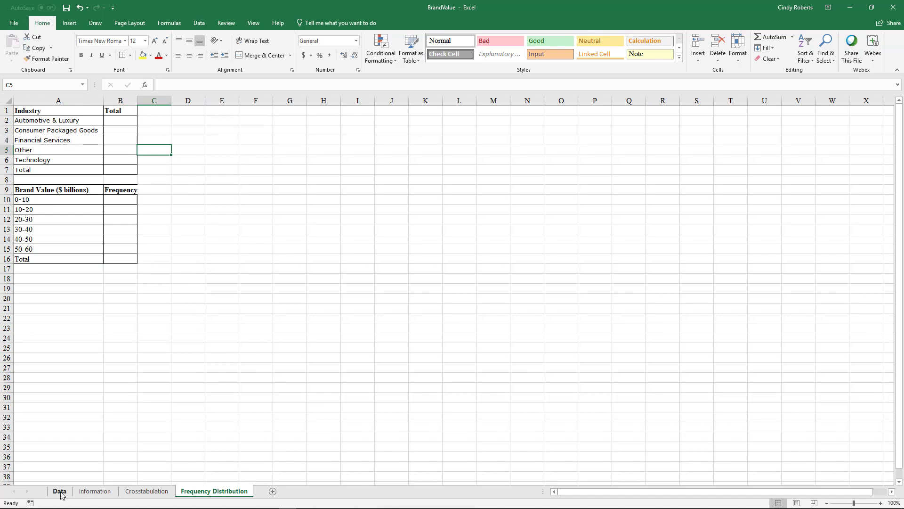
{"action": "left_click", "coordinate": [59, 491]}
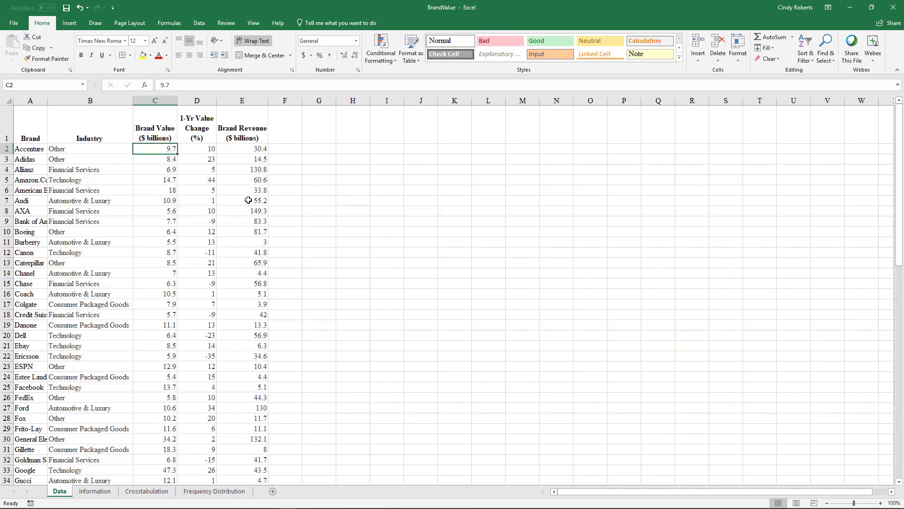
{"action": "mouse_move", "coordinate": [74, 159]}
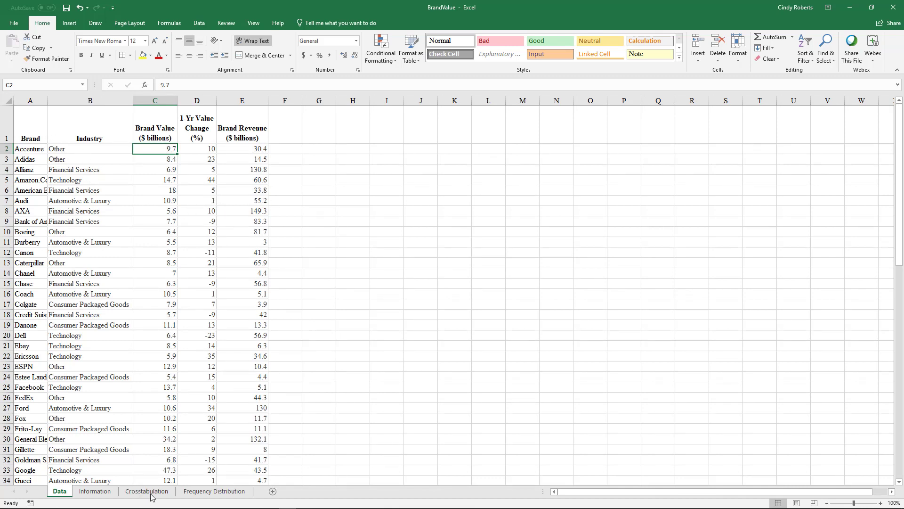
{"action": "left_click", "coordinate": [146, 491]}
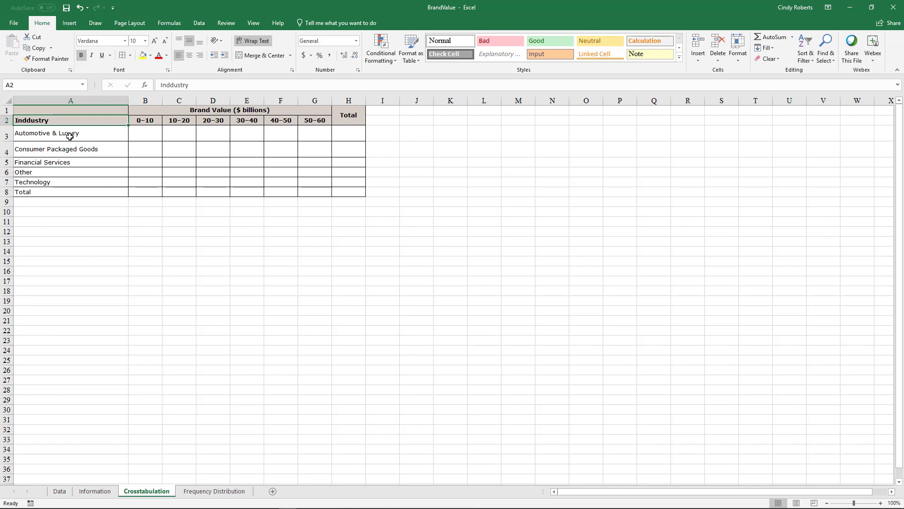
{"action": "left_click", "coordinate": [145, 133]}
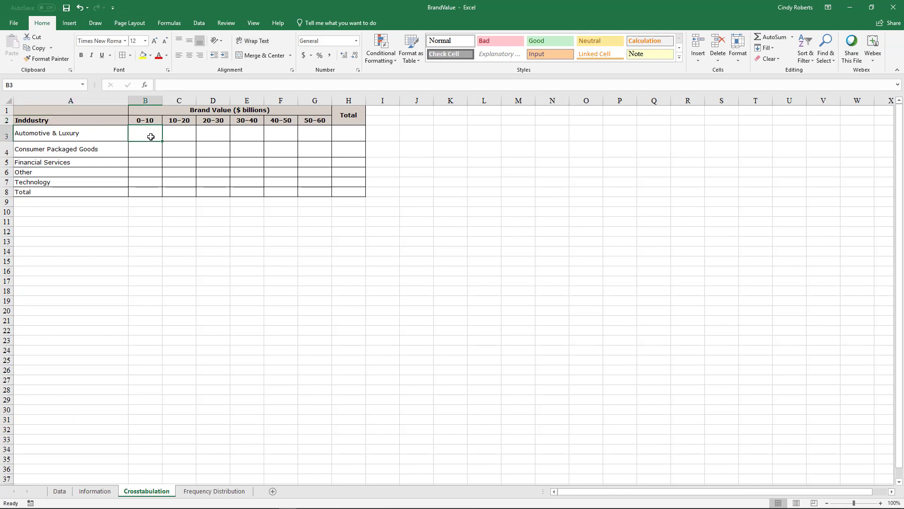
{"action": "mouse_move", "coordinate": [130, 360]}
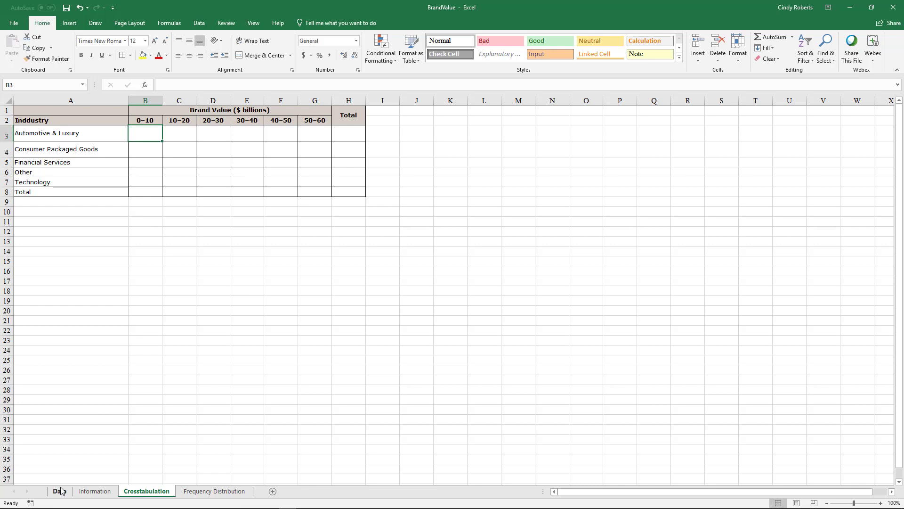
{"action": "left_click", "coordinate": [59, 491]}
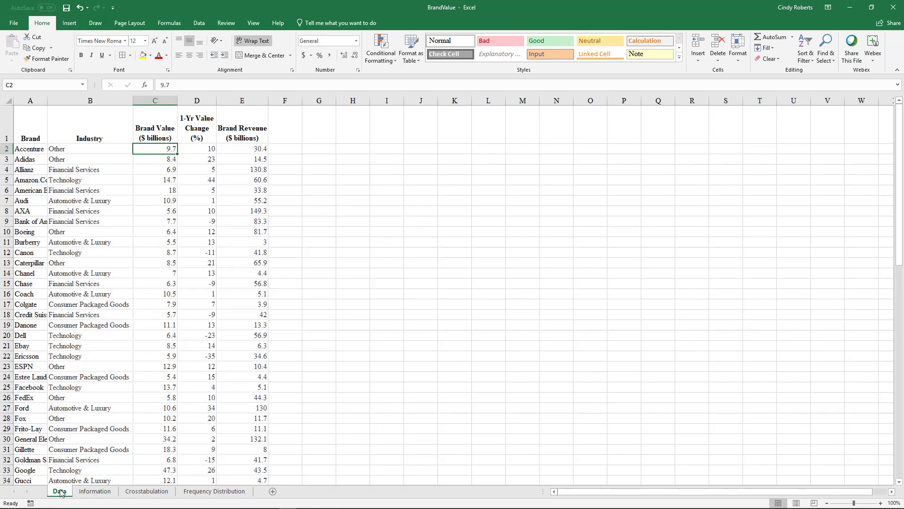
{"action": "mouse_move", "coordinate": [185, 274]}
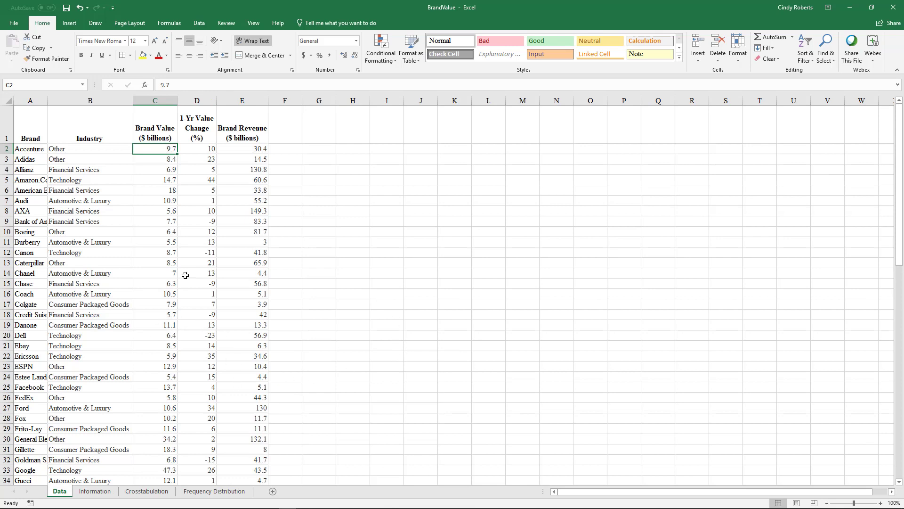
{"action": "mouse_move", "coordinate": [276, 287]}
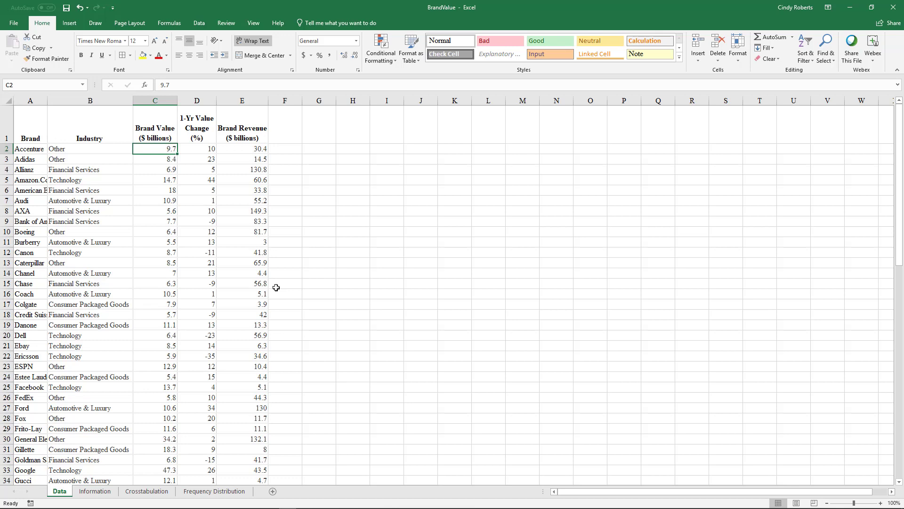
Step: Convert the brand data range into an Excel table with headers, filter buttons and banding
{"action": "left_click", "coordinate": [89, 200]}
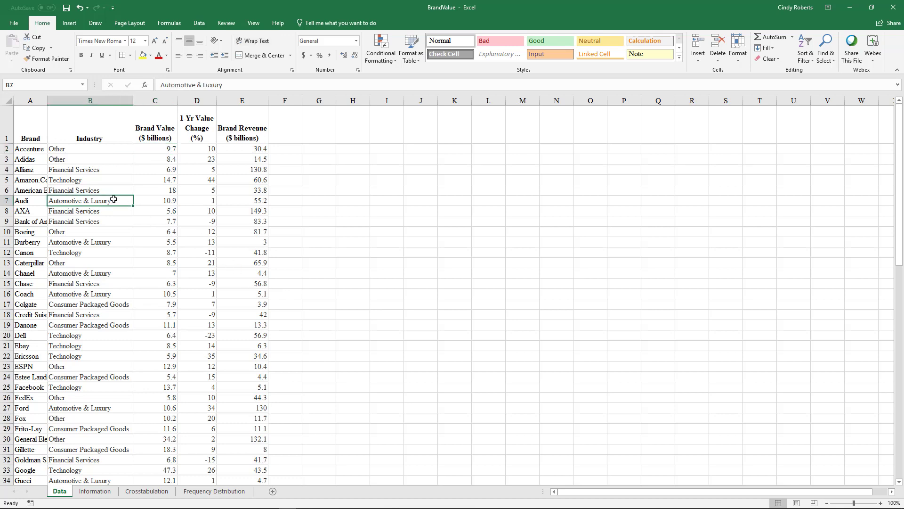
{"action": "mouse_move", "coordinate": [222, 259]}
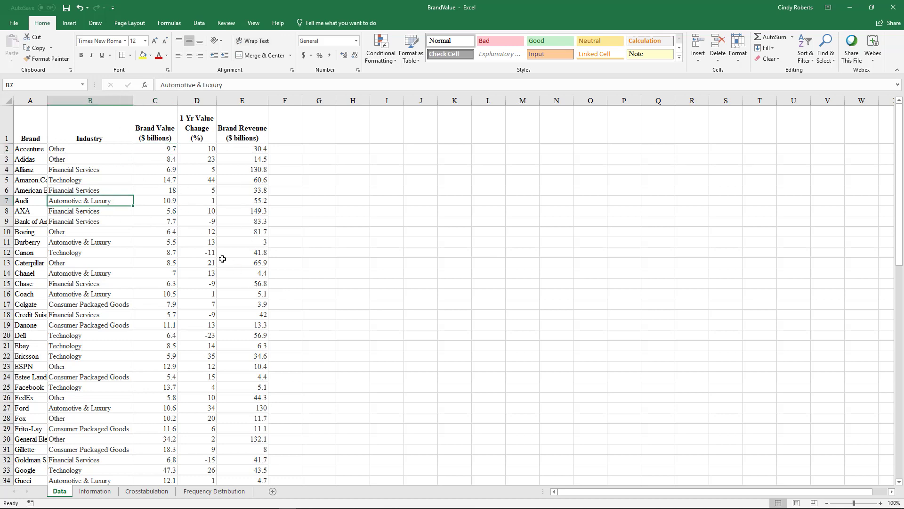
{"action": "mouse_move", "coordinate": [52, 221]}
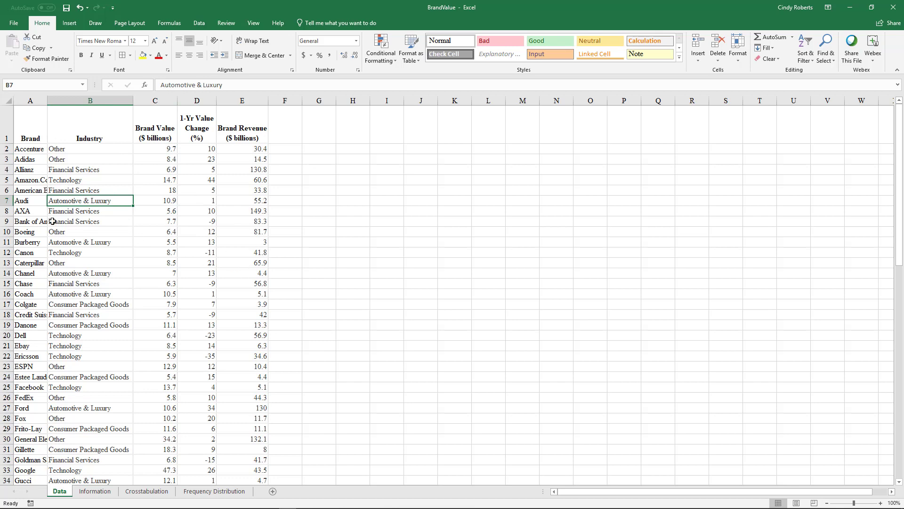
{"action": "mouse_move", "coordinate": [174, 200]}
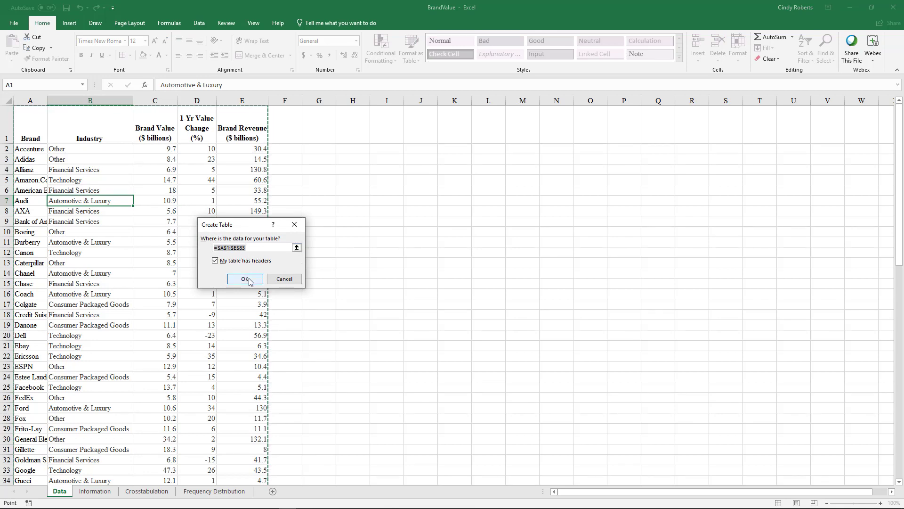
{"action": "left_click", "coordinate": [244, 279]}
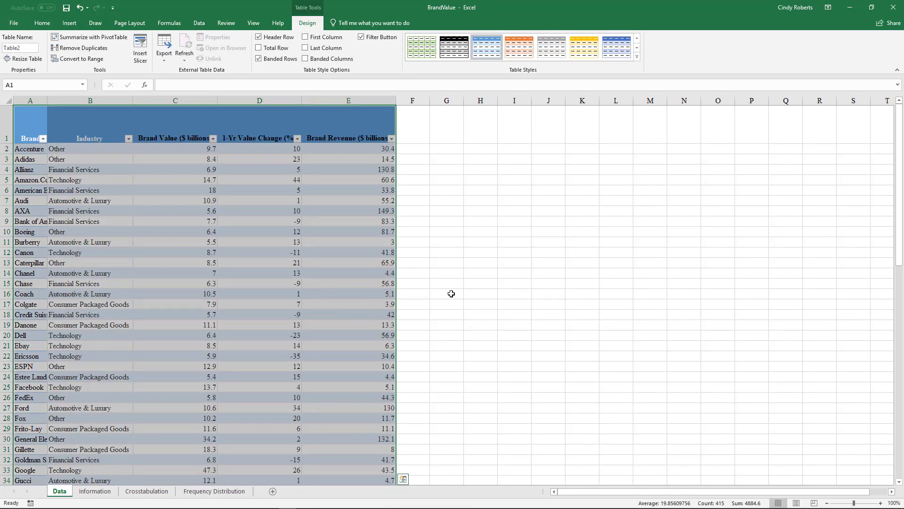
{"action": "mouse_move", "coordinate": [444, 185]}
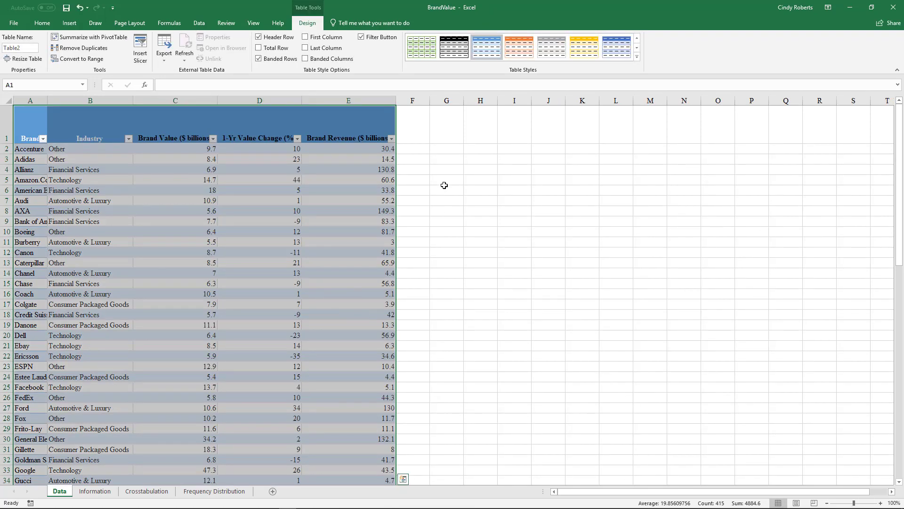
{"action": "mouse_move", "coordinate": [456, 159]}
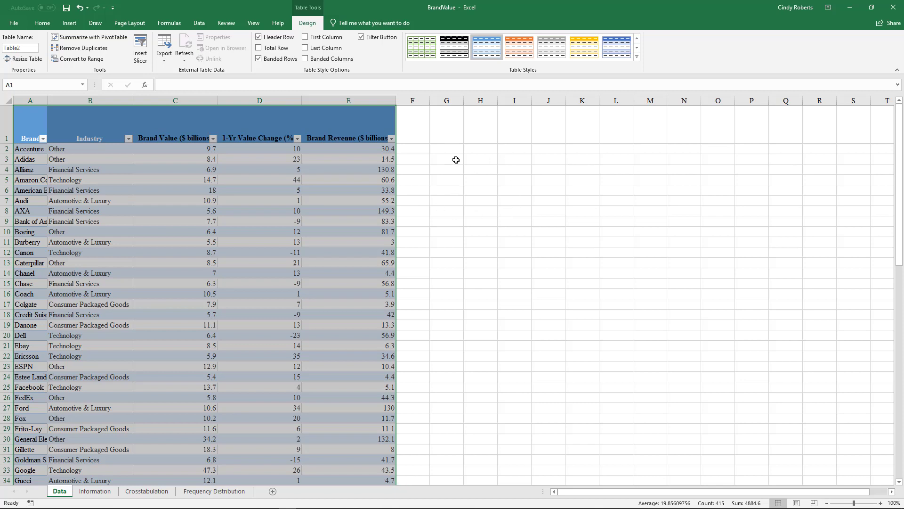
{"action": "mouse_move", "coordinate": [433, 239]}
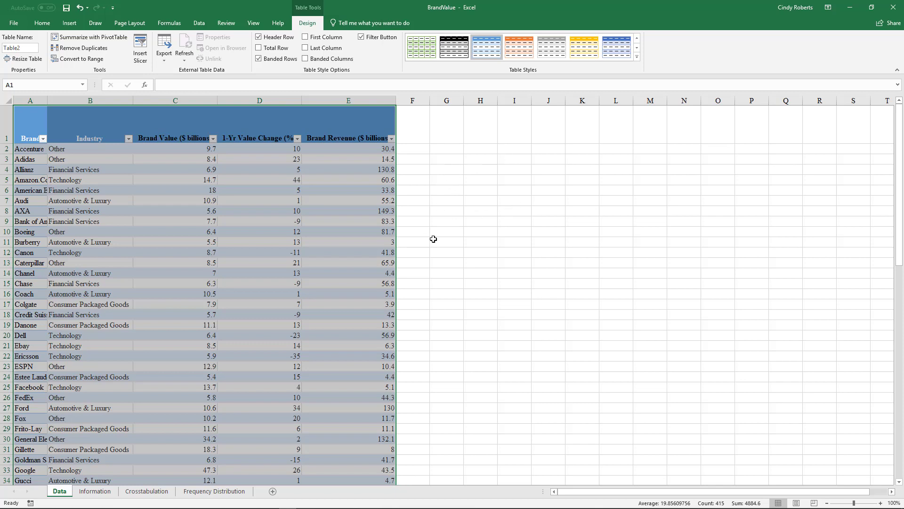
{"action": "mouse_move", "coordinate": [283, 229]}
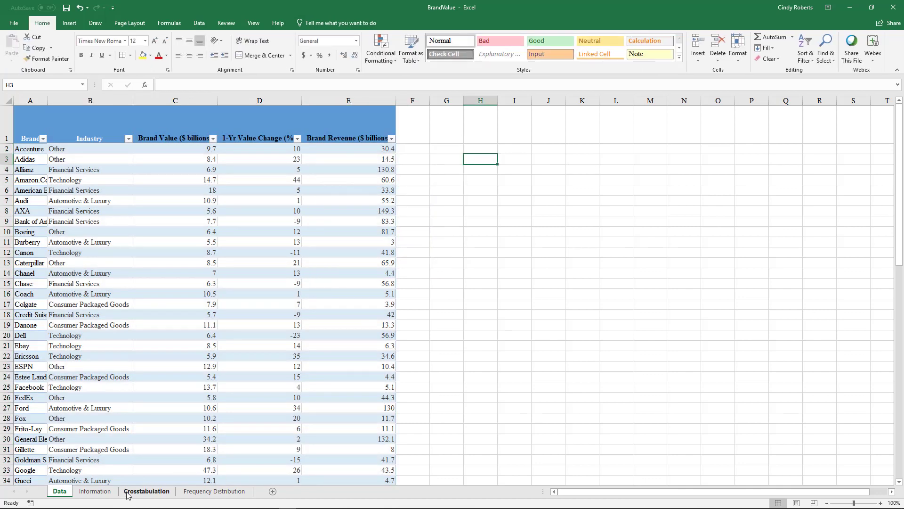
Step: Copy the Crosstabulation template A1:H8 to H3 on the Data sheet and widen column H
{"action": "left_click", "coordinate": [146, 491]}
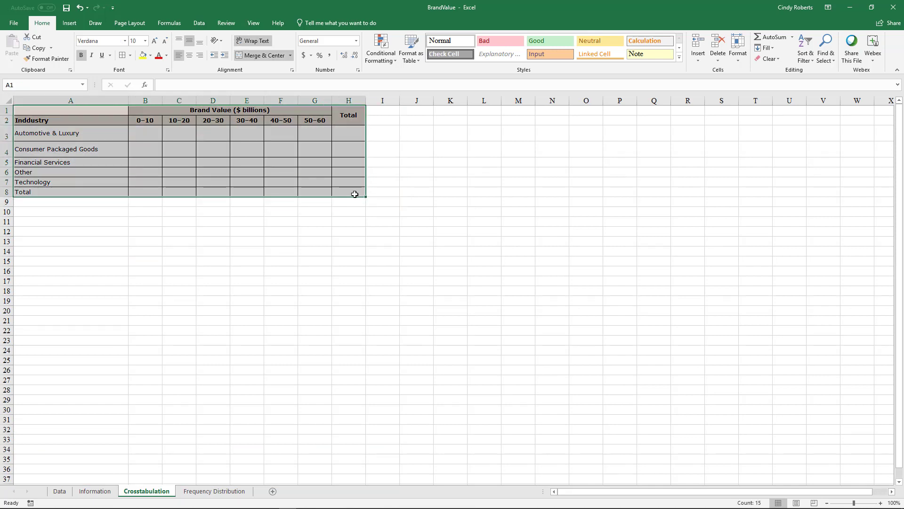
{"action": "left_click", "coordinate": [94, 491]}
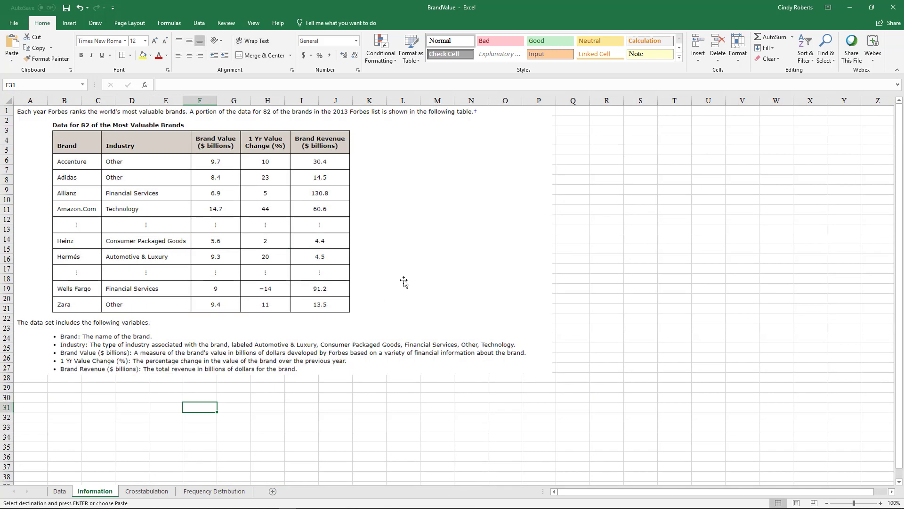
{"action": "left_click", "coordinate": [59, 490]}
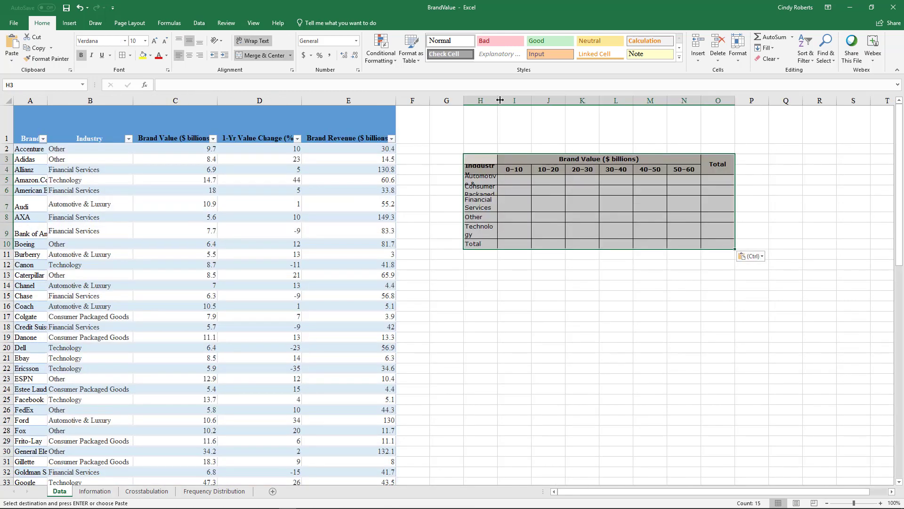
{"action": "left_click_drag", "start_coordinate": [499, 100], "coordinate": [547, 100]}
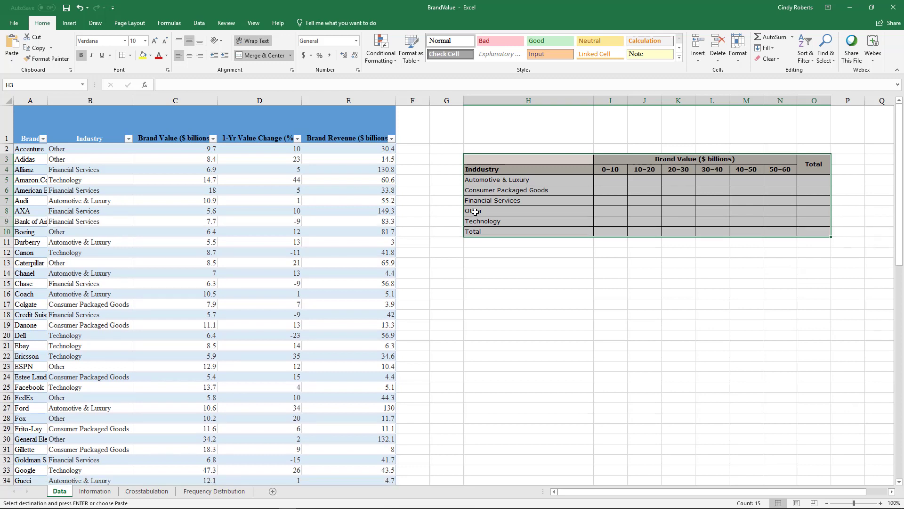
{"action": "left_click", "coordinate": [528, 283]}
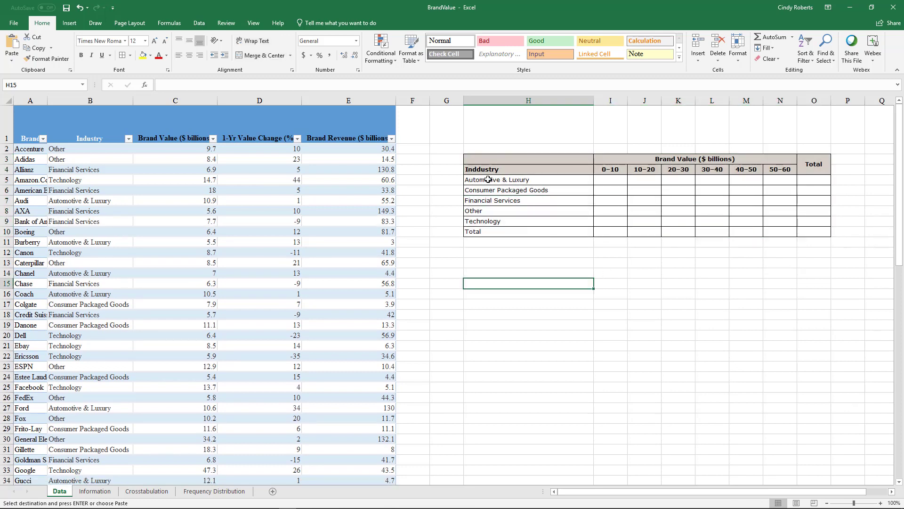
{"action": "left_click", "coordinate": [610, 180]}
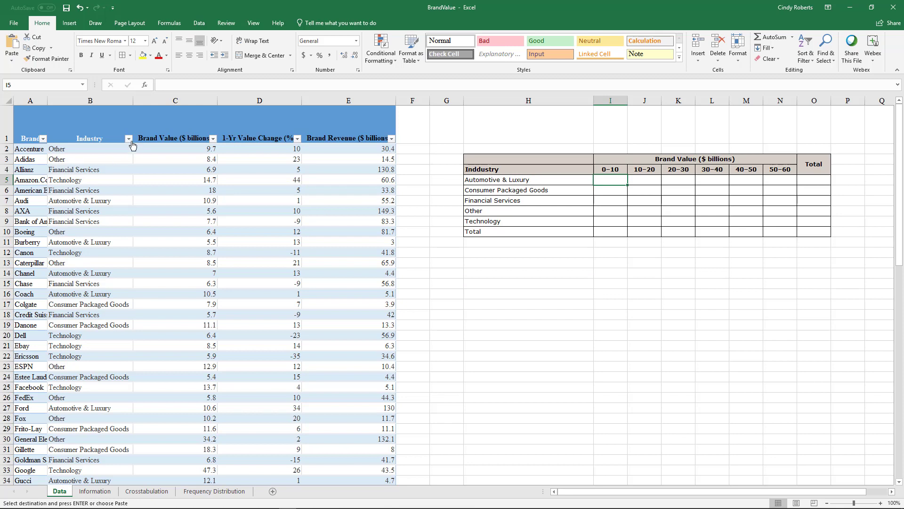
Step: Filter the Industry column to show only Automotive & Luxury brands
{"action": "left_click", "coordinate": [128, 138]}
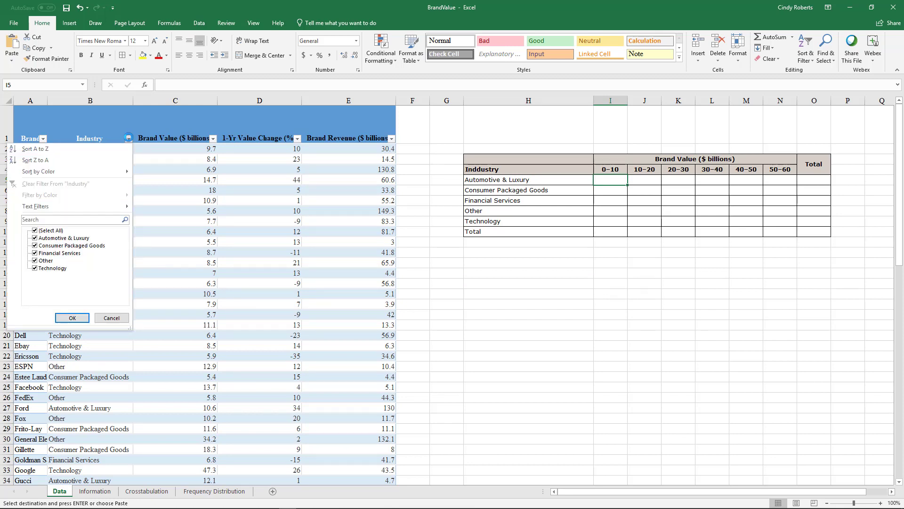
{"action": "left_click", "coordinate": [35, 230]}
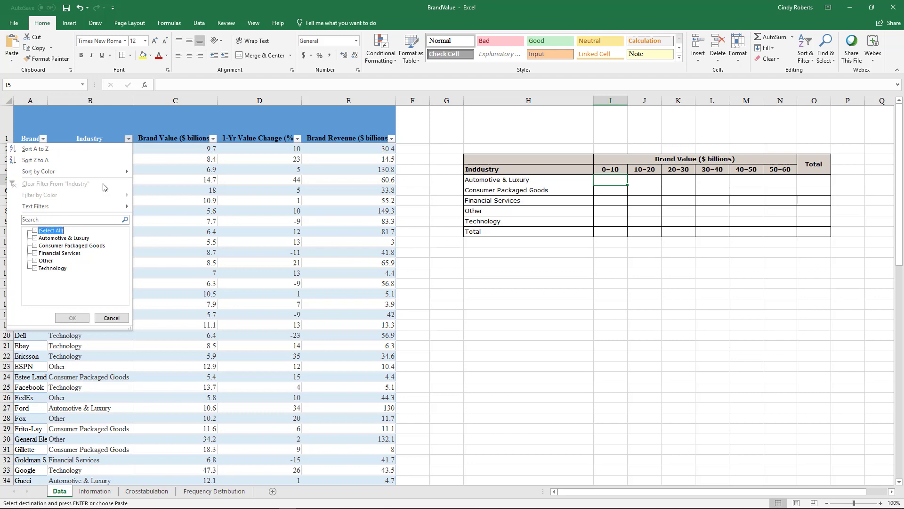
{"action": "left_click", "coordinate": [34, 237]}
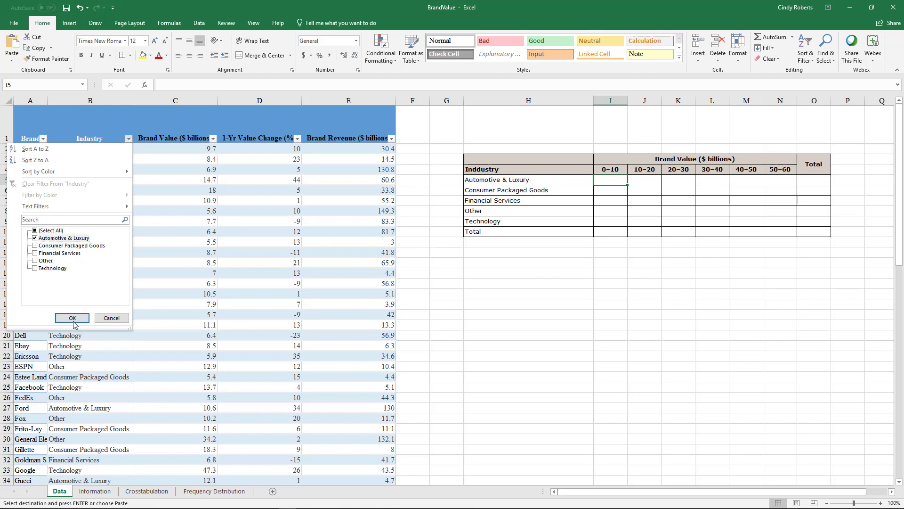
{"action": "left_click", "coordinate": [72, 318]}
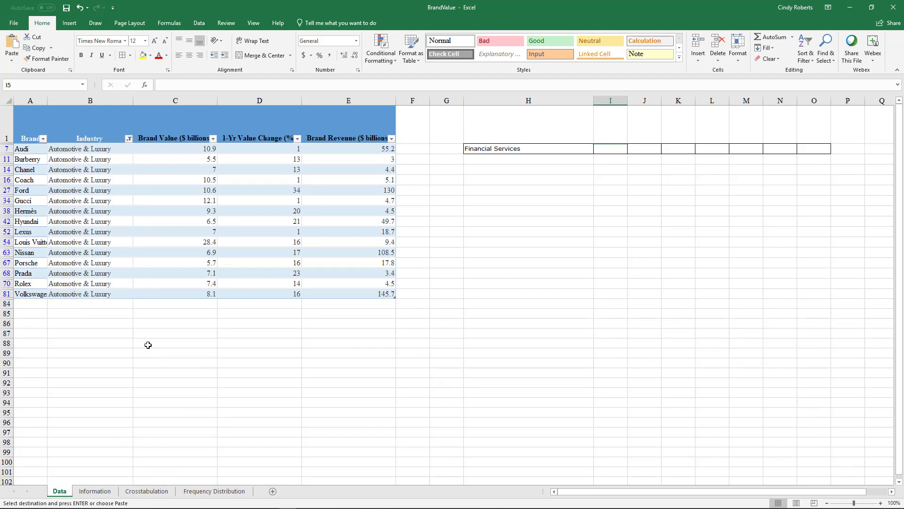
Step: Sort the Automotive & Luxury brands by Brand Value, smallest to largest
{"action": "left_click", "coordinate": [213, 138]}
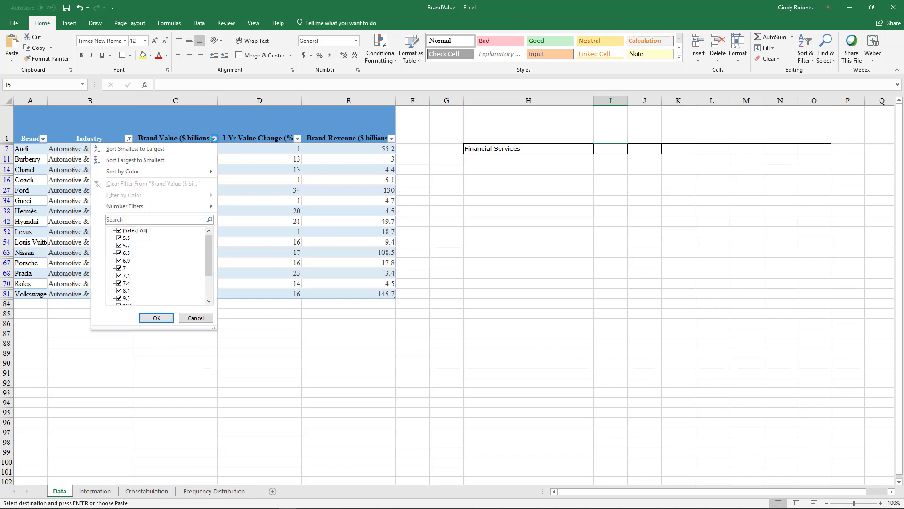
{"action": "mouse_move", "coordinate": [147, 222]}
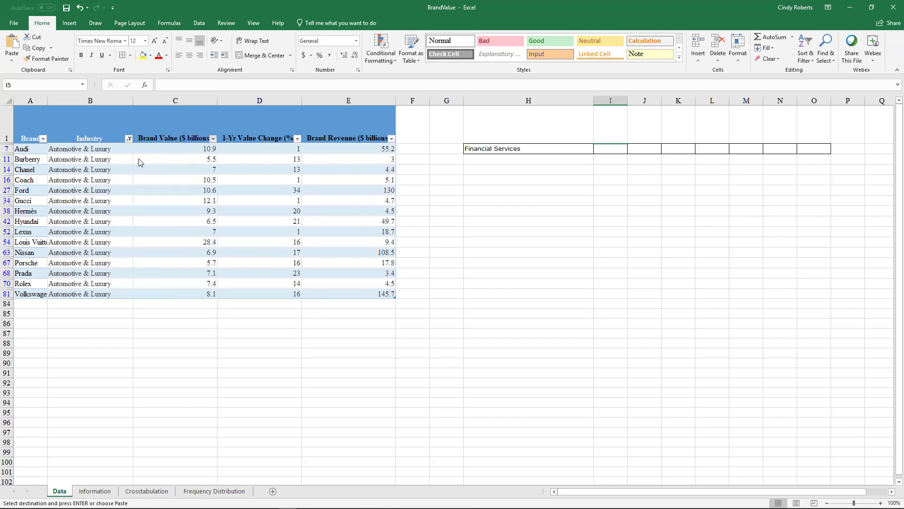
{"action": "left_click", "coordinate": [212, 138]}
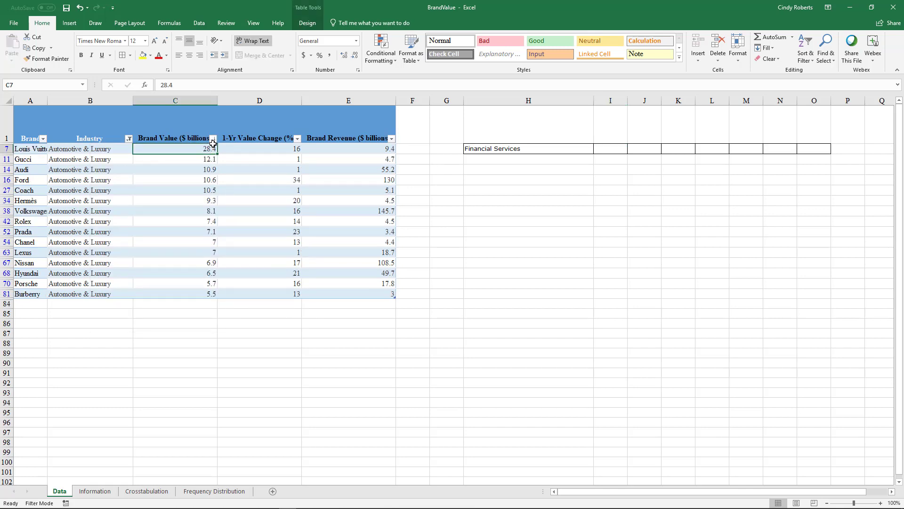
{"action": "left_click", "coordinate": [213, 139]}
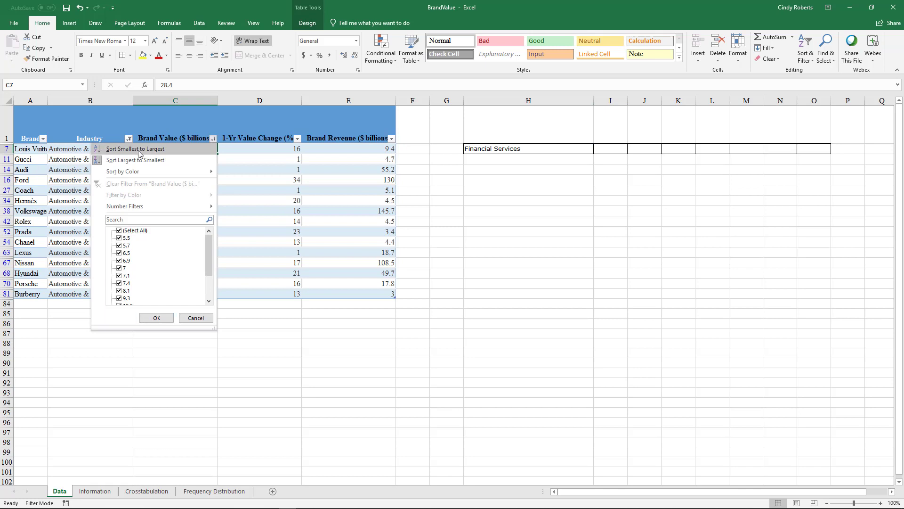
{"action": "left_click", "coordinate": [135, 148]}
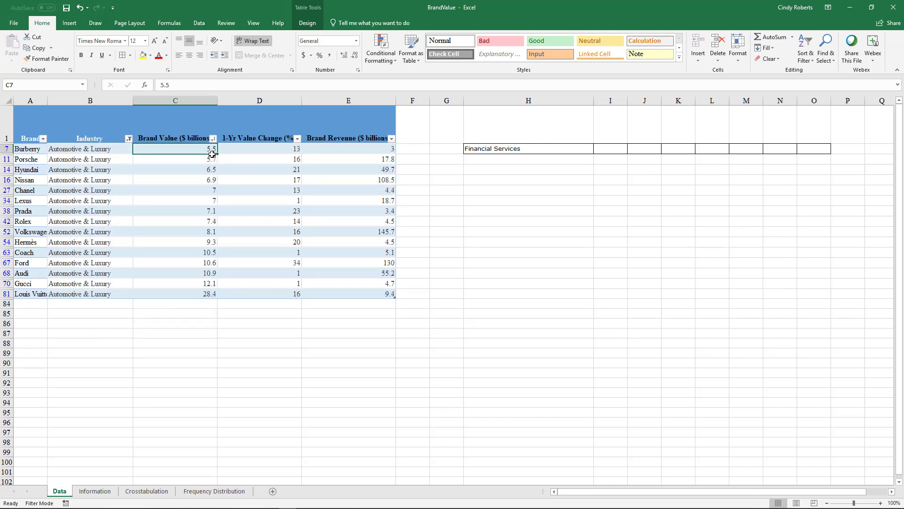
{"action": "mouse_move", "coordinate": [201, 160]}
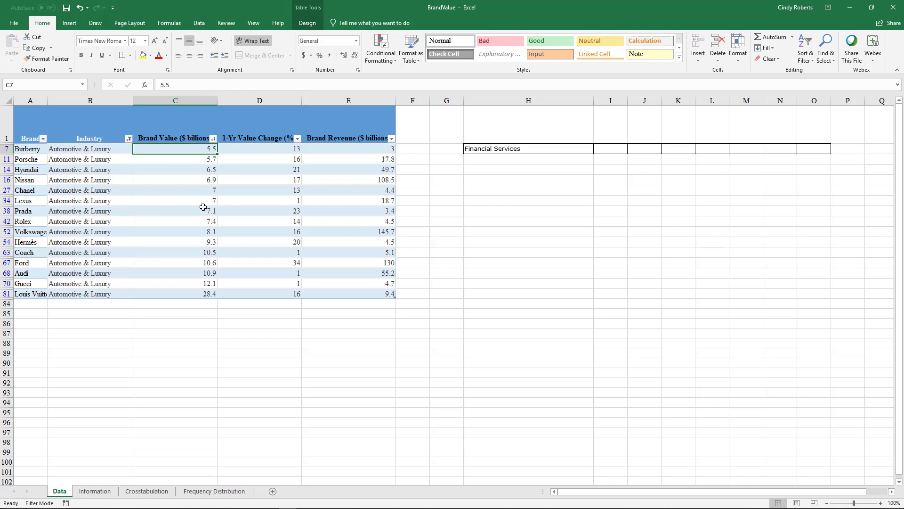
{"action": "mouse_move", "coordinate": [622, 241]}
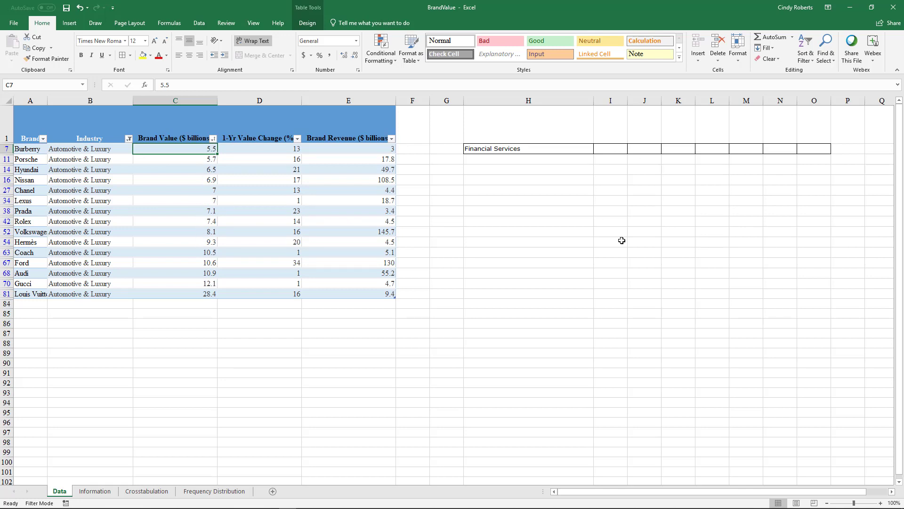
Step: Clear the Industry filter with Select All so every industry shows again
{"action": "left_click", "coordinate": [611, 263]}
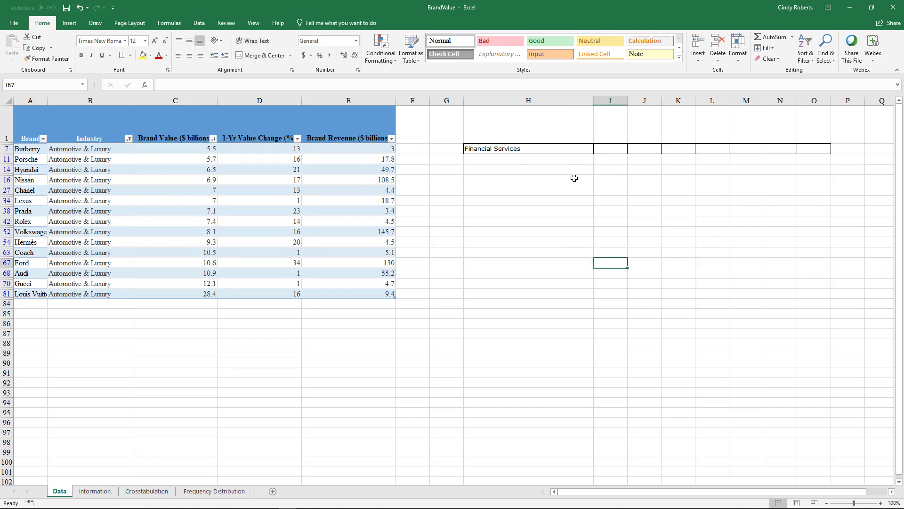
{"action": "mouse_move", "coordinate": [509, 139]}
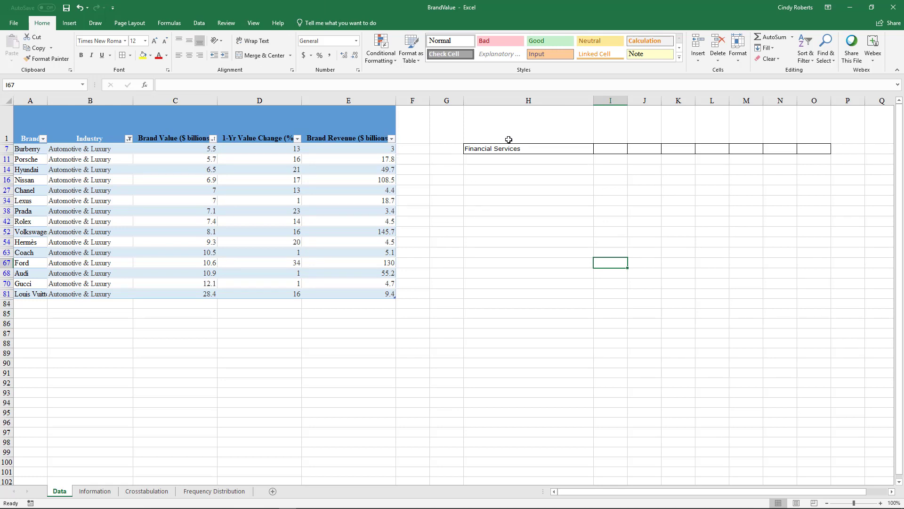
{"action": "mouse_move", "coordinate": [553, 179]}
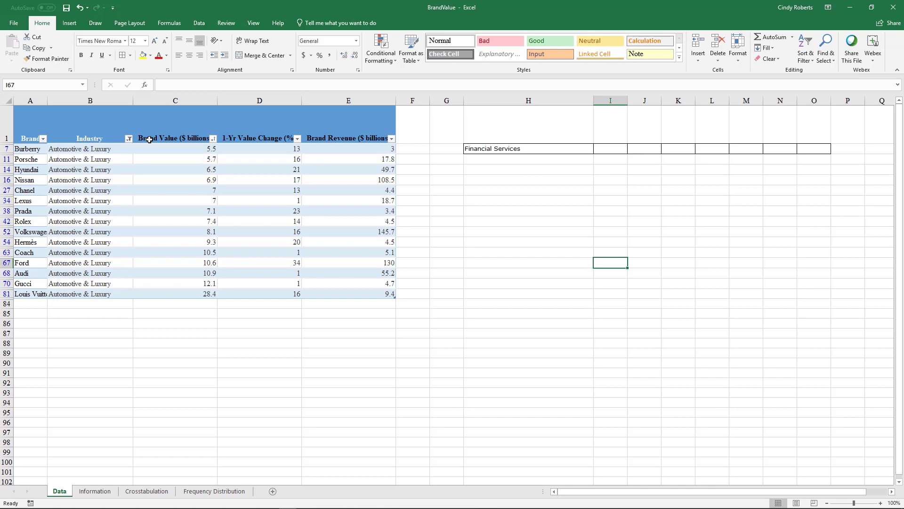
{"action": "left_click", "coordinate": [128, 138]}
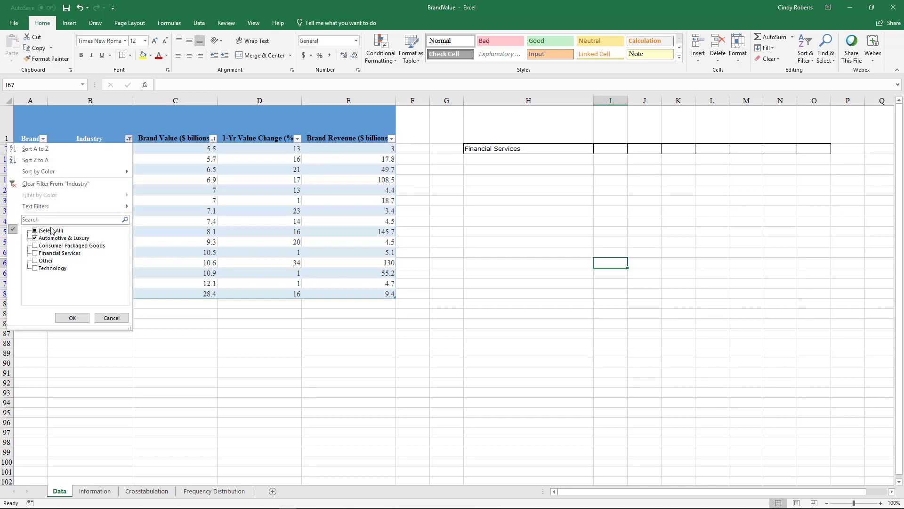
{"action": "left_click", "coordinate": [71, 318]}
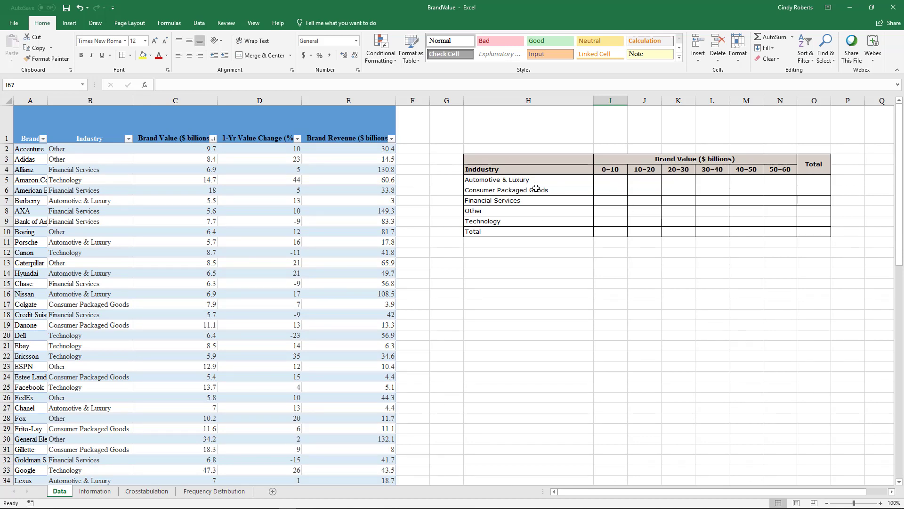
{"action": "left_click", "coordinate": [528, 221]}
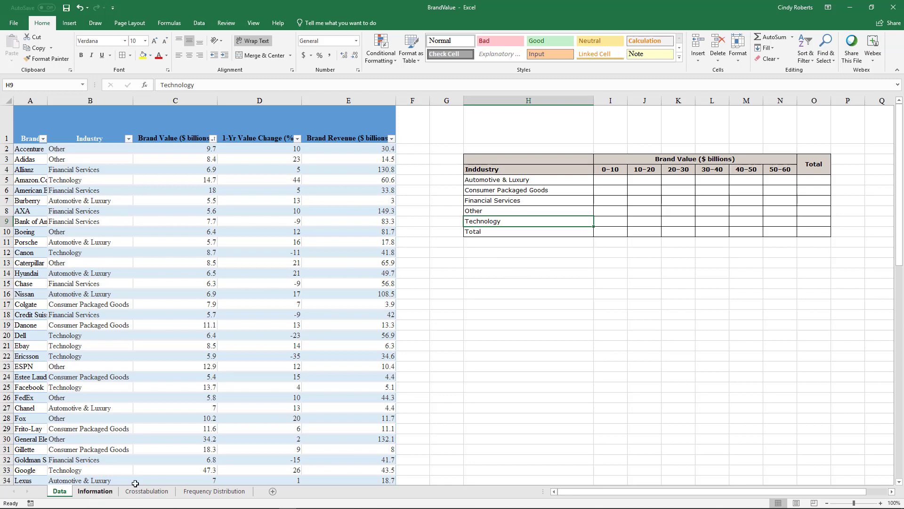
{"action": "mouse_move", "coordinate": [542, 272]}
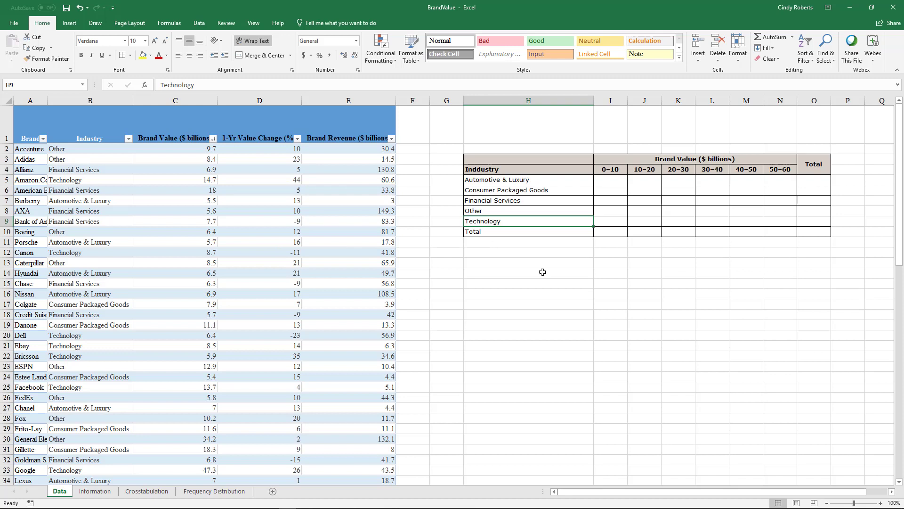
{"action": "mouse_move", "coordinate": [501, 159]}
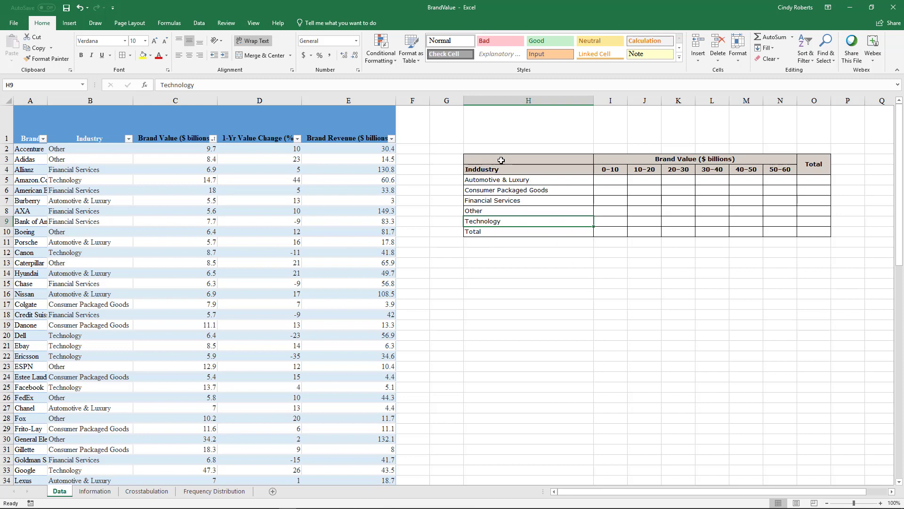
{"action": "mouse_move", "coordinate": [698, 176]}
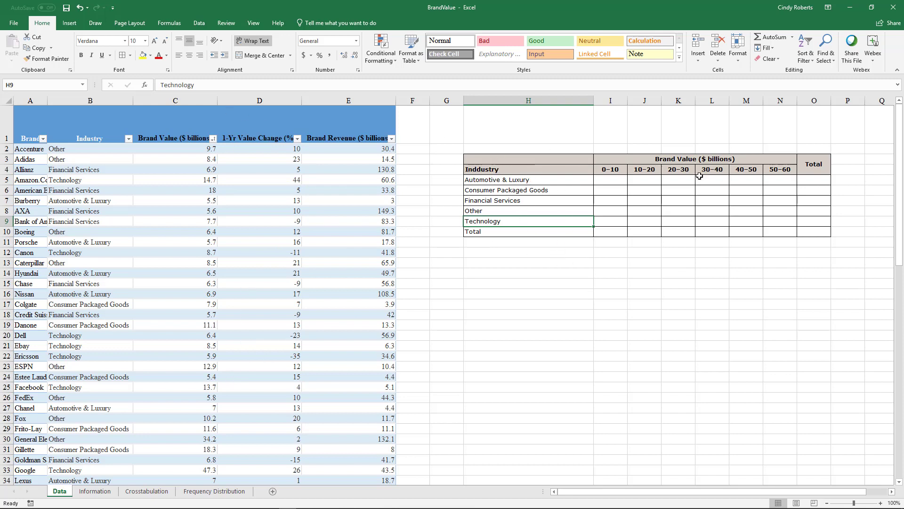
{"action": "mouse_move", "coordinate": [598, 217]}
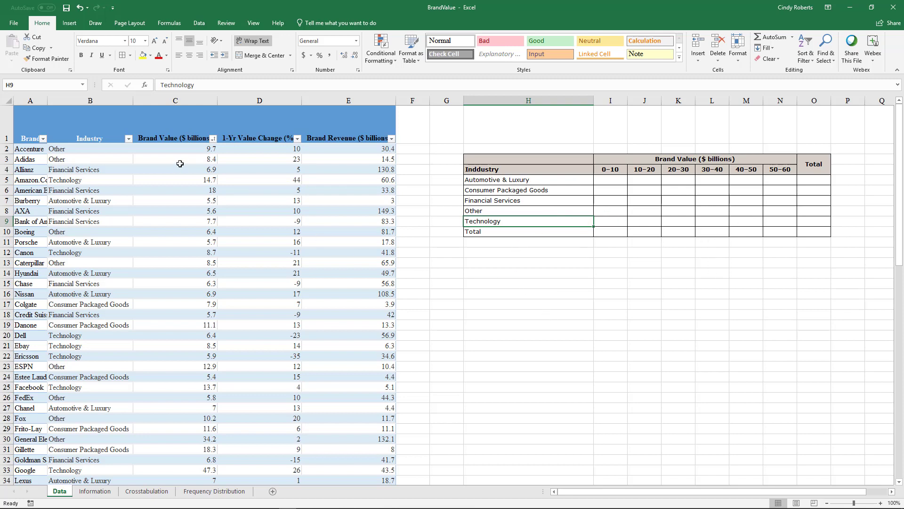
{"action": "mouse_move", "coordinate": [241, 171]}
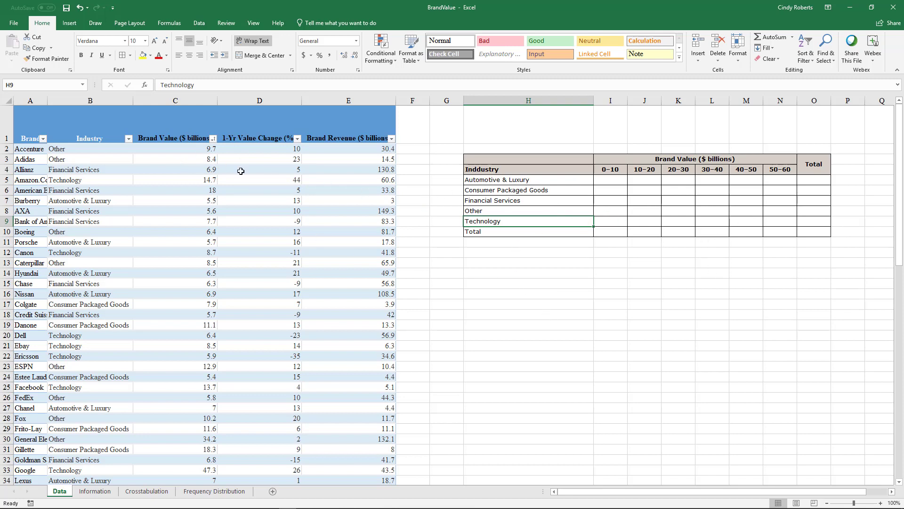
{"action": "mouse_move", "coordinate": [562, 273]}
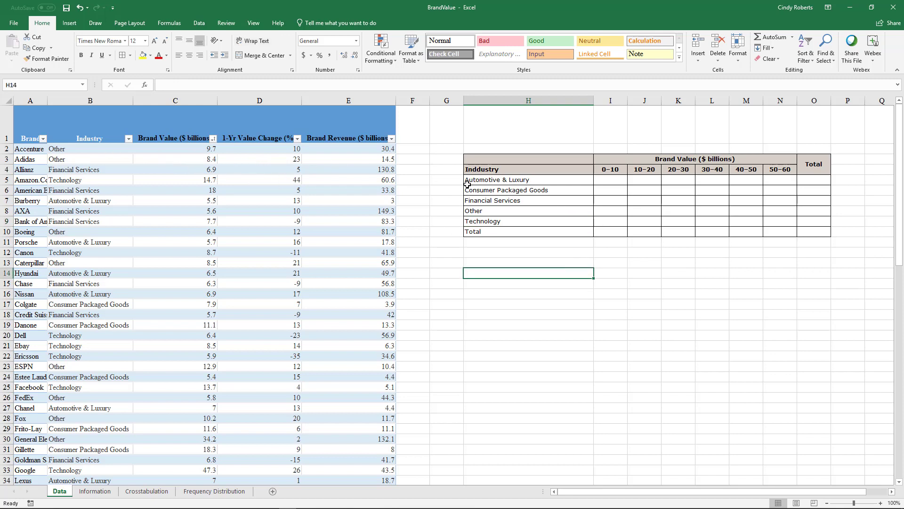
{"action": "left_click", "coordinate": [678, 180]}
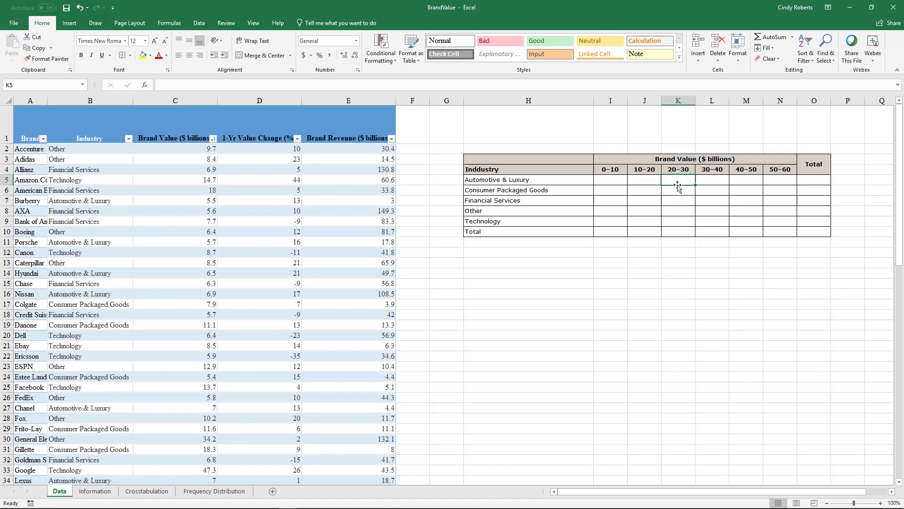
Step: Copy the Industry/Total table from Frequency Distribution into column H below the crosstab
{"action": "left_click", "coordinate": [213, 490]}
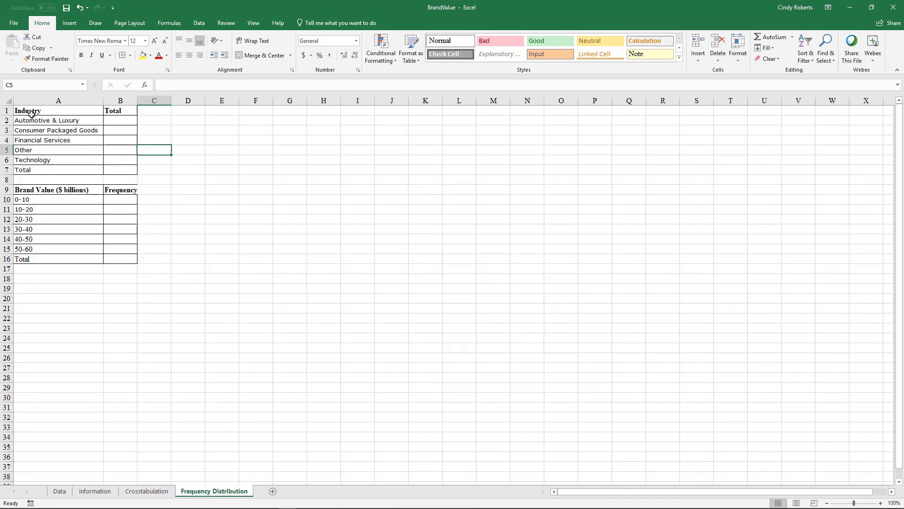
{"action": "left_click", "coordinate": [57, 110]}
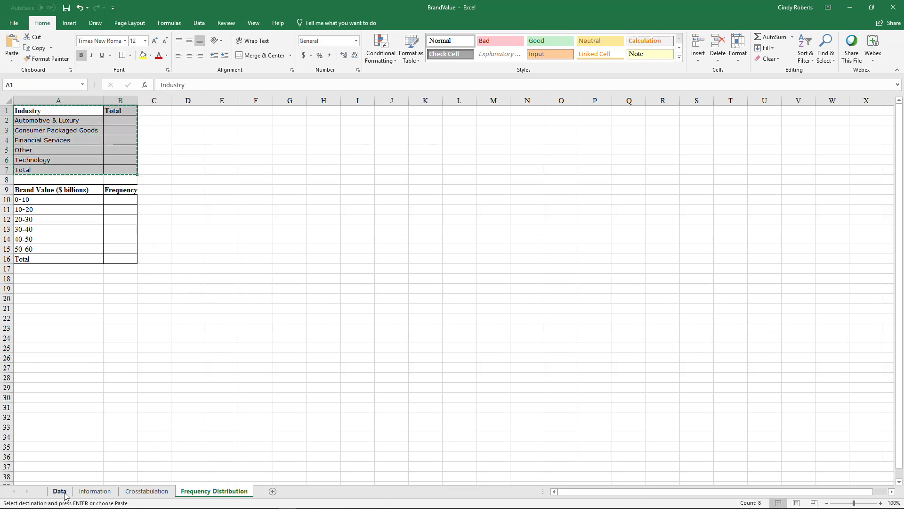
{"action": "left_click", "coordinate": [59, 491]}
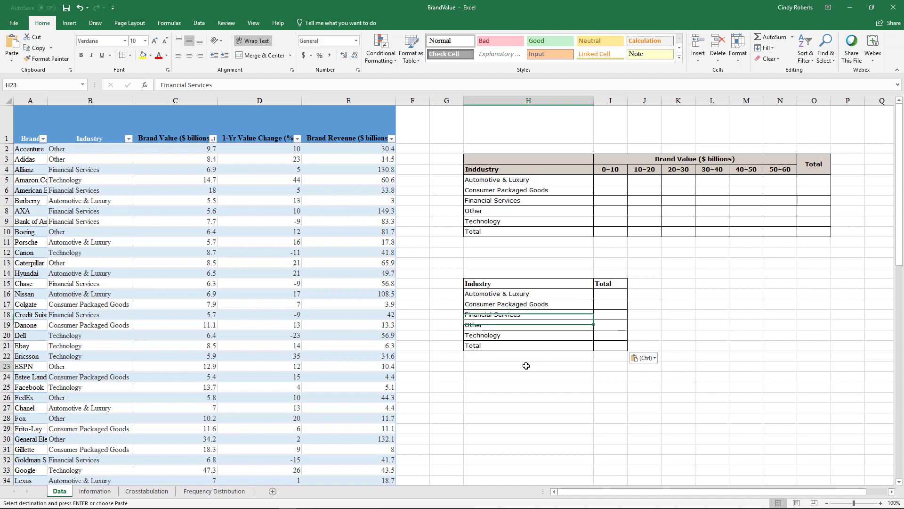
{"action": "left_click", "coordinate": [527, 366]}
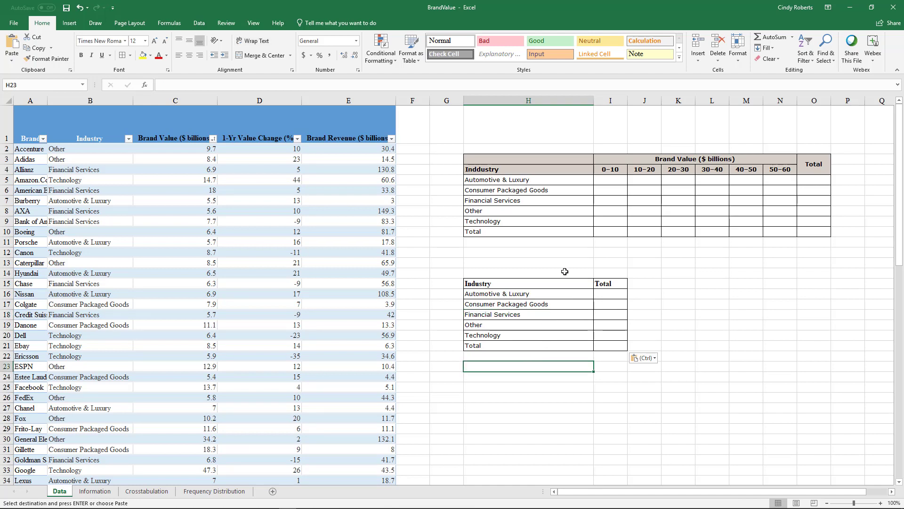
{"action": "mouse_move", "coordinate": [701, 213]}
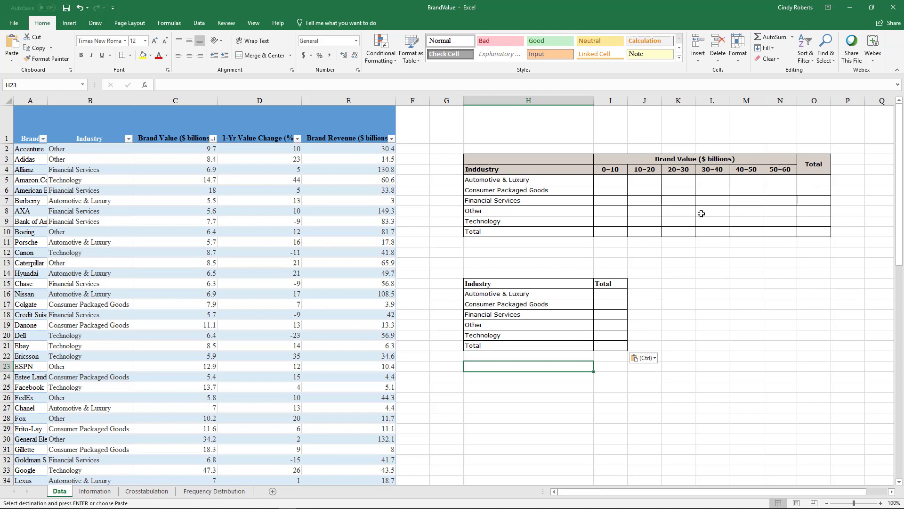
{"action": "mouse_move", "coordinate": [751, 316]}
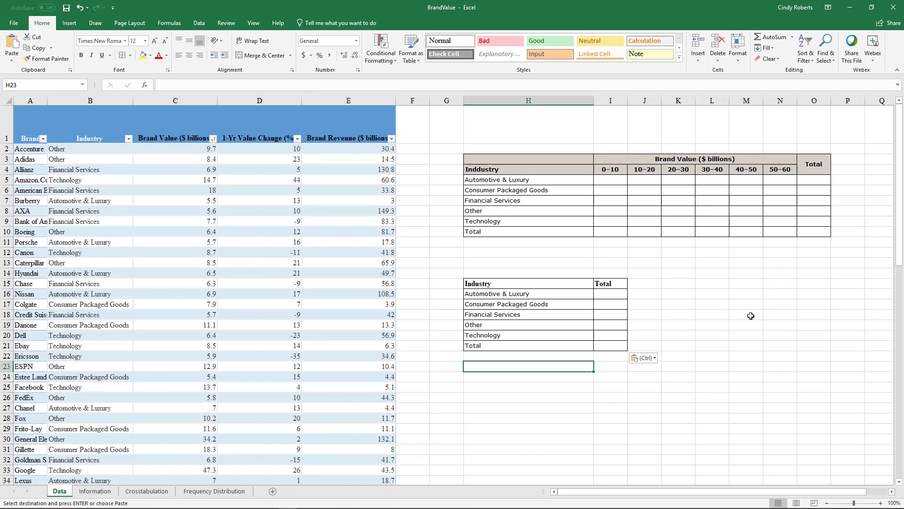
{"action": "mouse_move", "coordinate": [725, 259]}
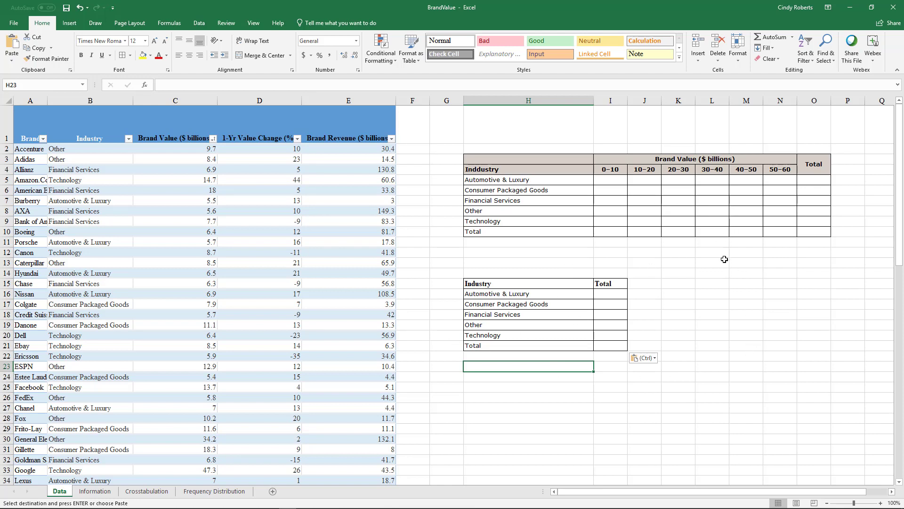
{"action": "mouse_move", "coordinate": [410, 123]}
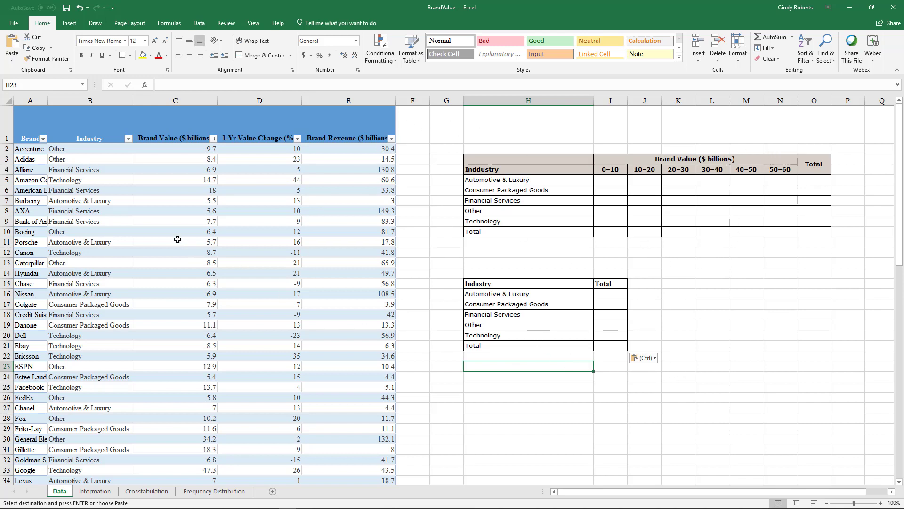
Step: Insert a PivotTable from Table2 on the existing Data sheet at cell H24
{"action": "left_click", "coordinate": [259, 210]}
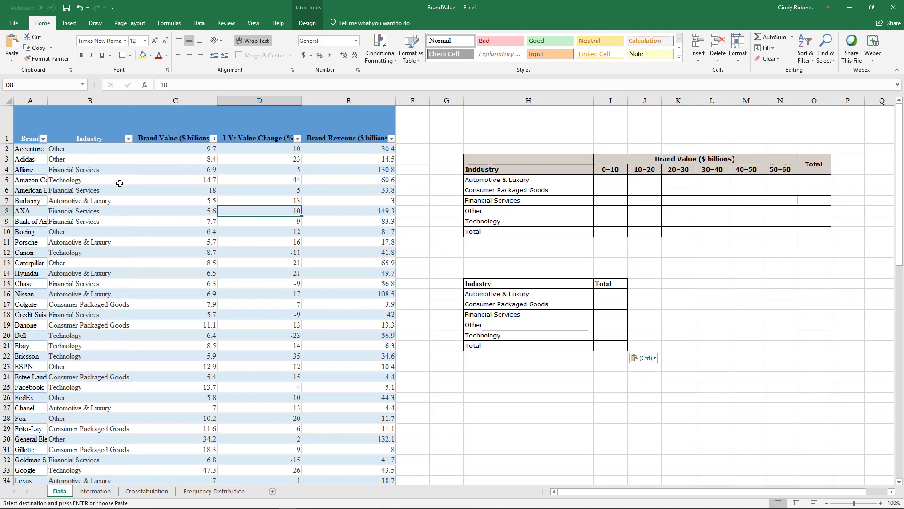
{"action": "mouse_move", "coordinate": [244, 174]}
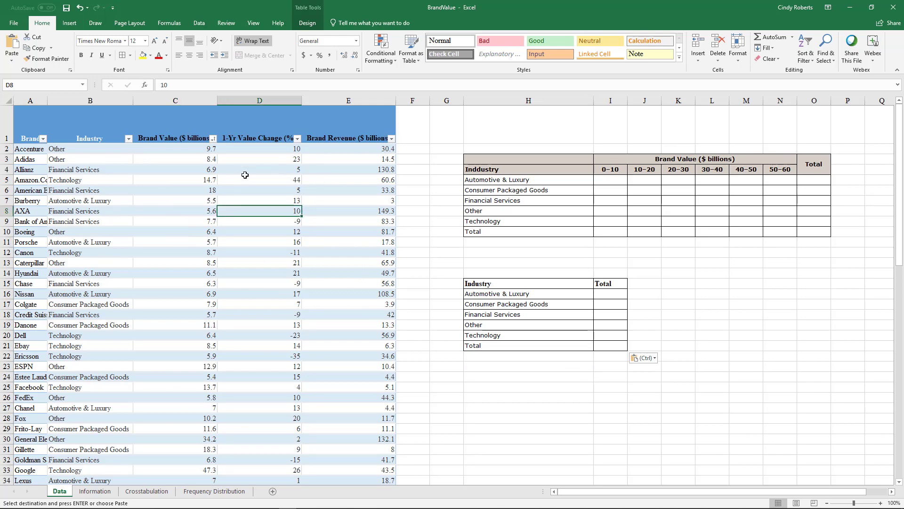
{"action": "left_click", "coordinate": [69, 22]}
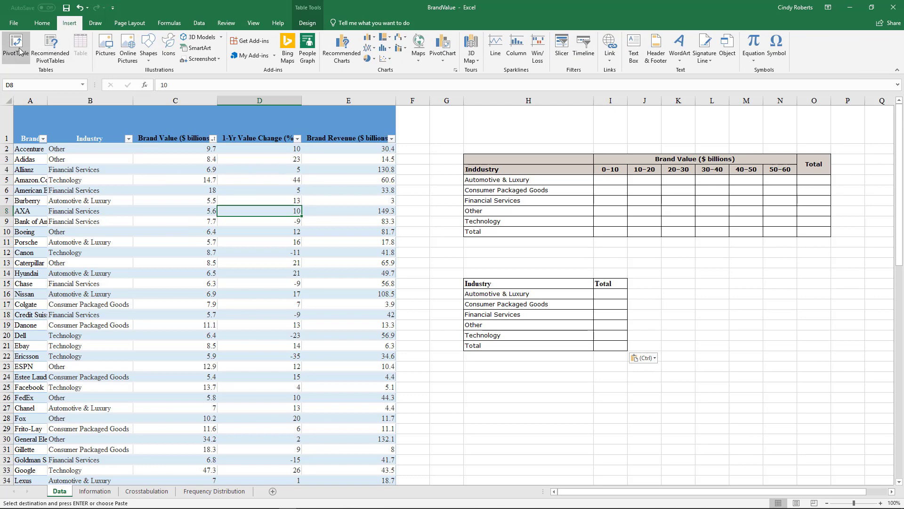
{"action": "left_click", "coordinate": [16, 46]}
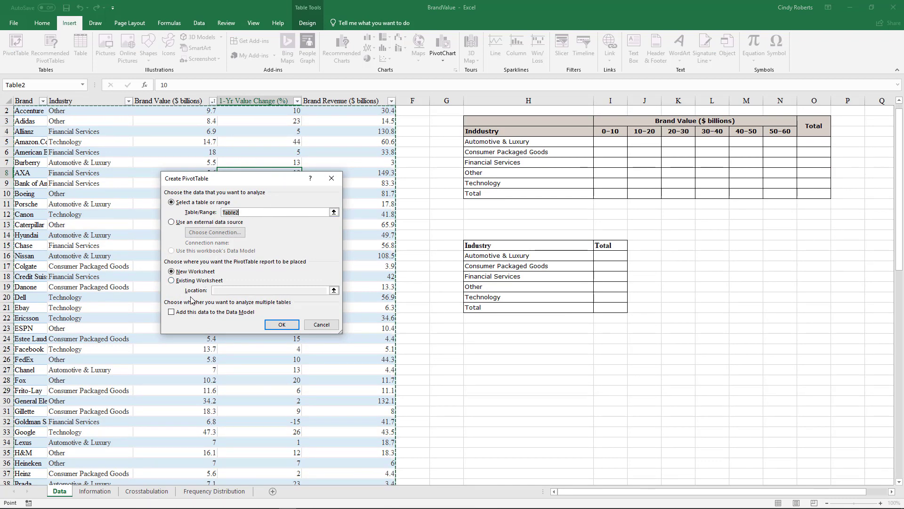
{"action": "left_click", "coordinate": [172, 280]}
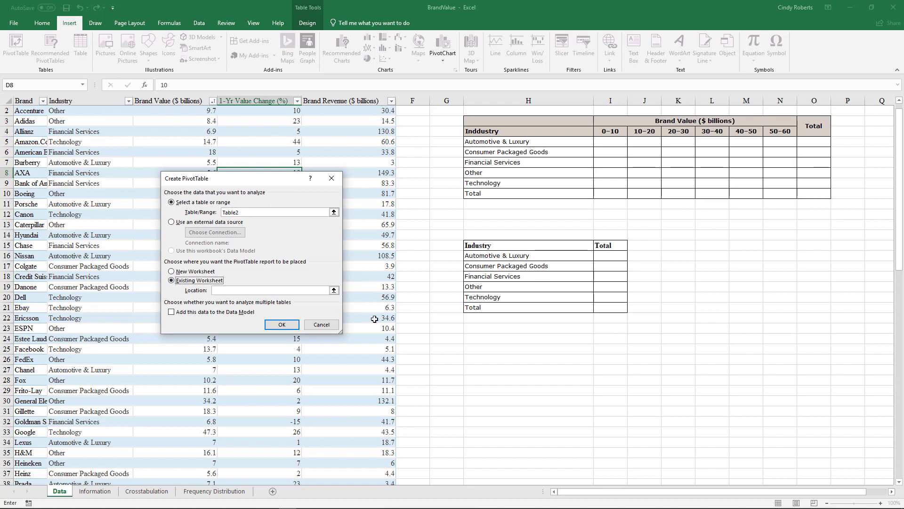
{"action": "mouse_move", "coordinate": [209, 282]}
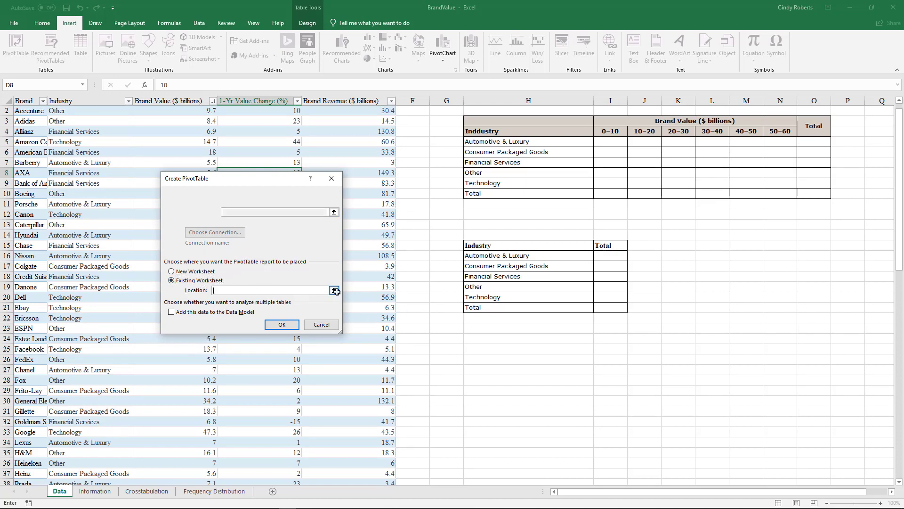
{"action": "left_click", "coordinate": [334, 290]}
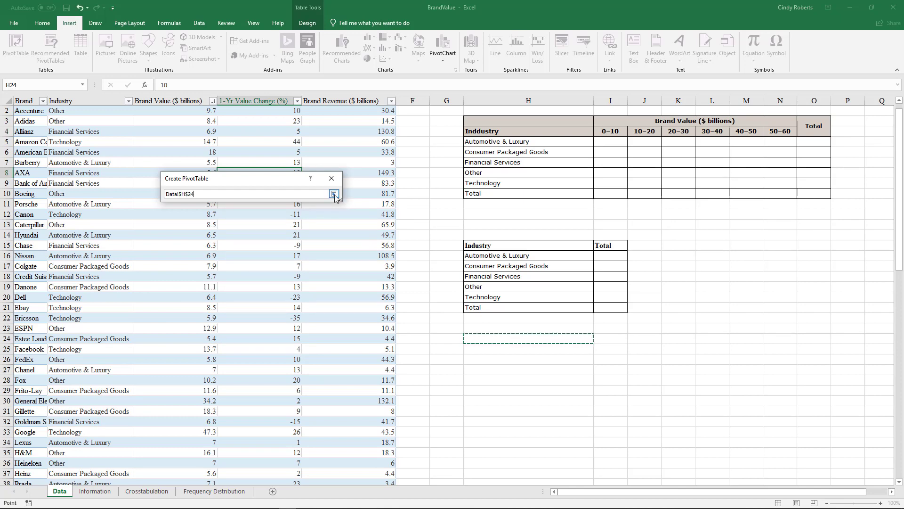
{"action": "left_click", "coordinate": [335, 194]}
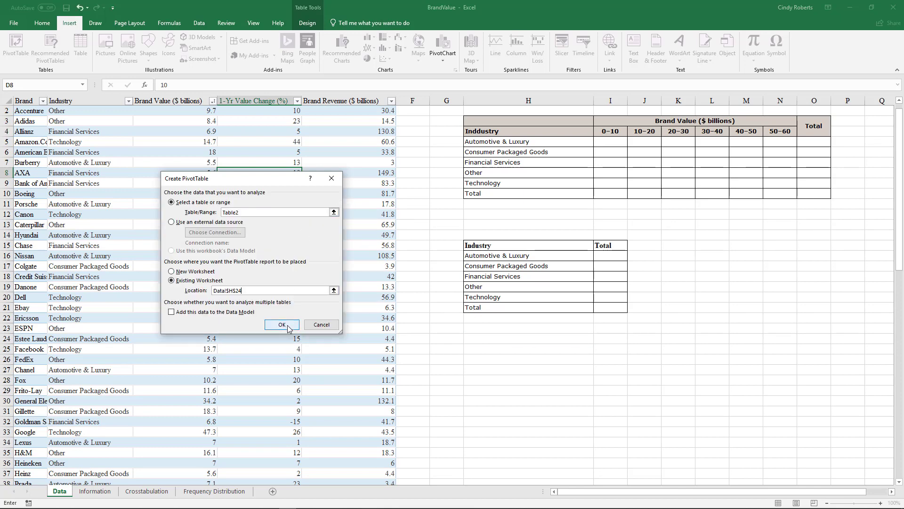
Step: Build the pivot with Industry as rows and Count of Industry as values, totaling 82
{"action": "left_click", "coordinate": [281, 324]}
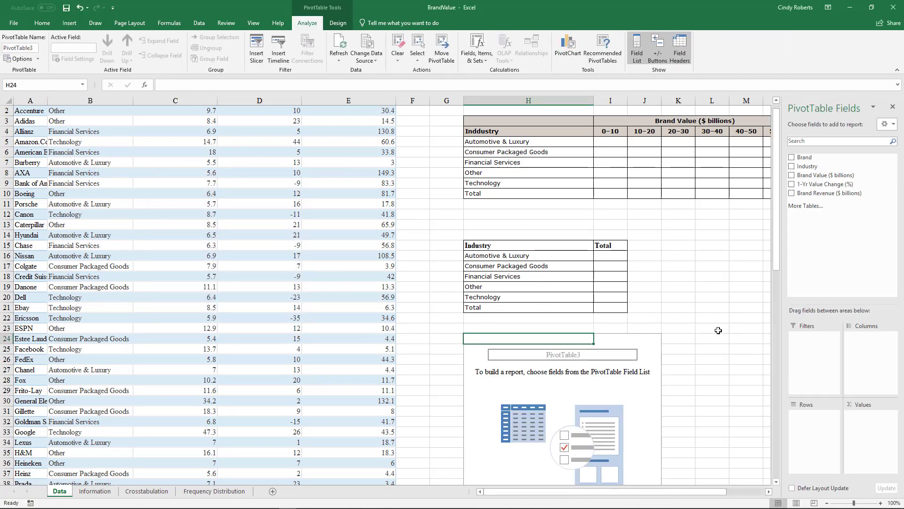
{"action": "mouse_move", "coordinate": [364, 213]}
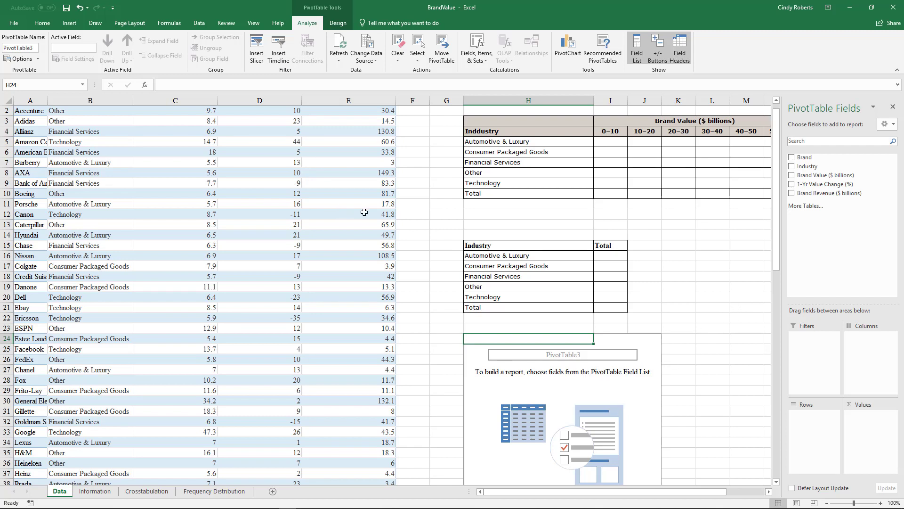
{"action": "mouse_move", "coordinate": [627, 322]}
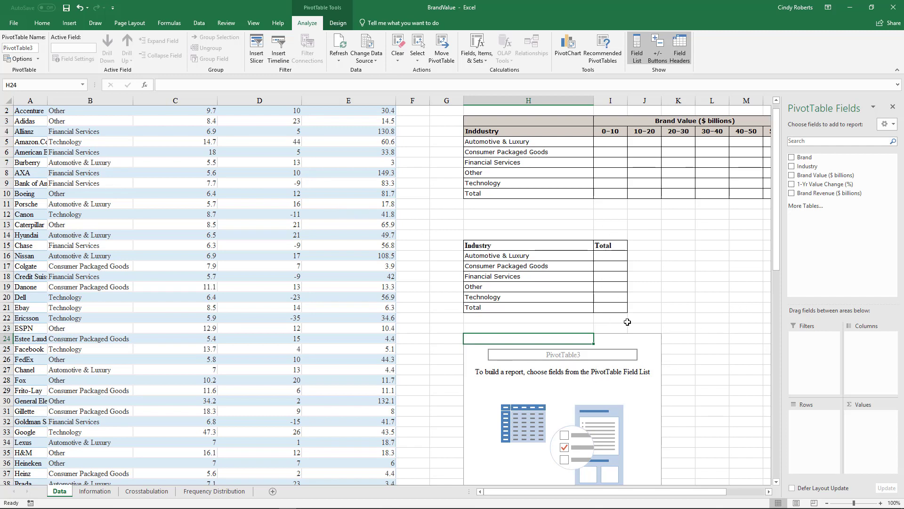
{"action": "mouse_move", "coordinate": [564, 270]}
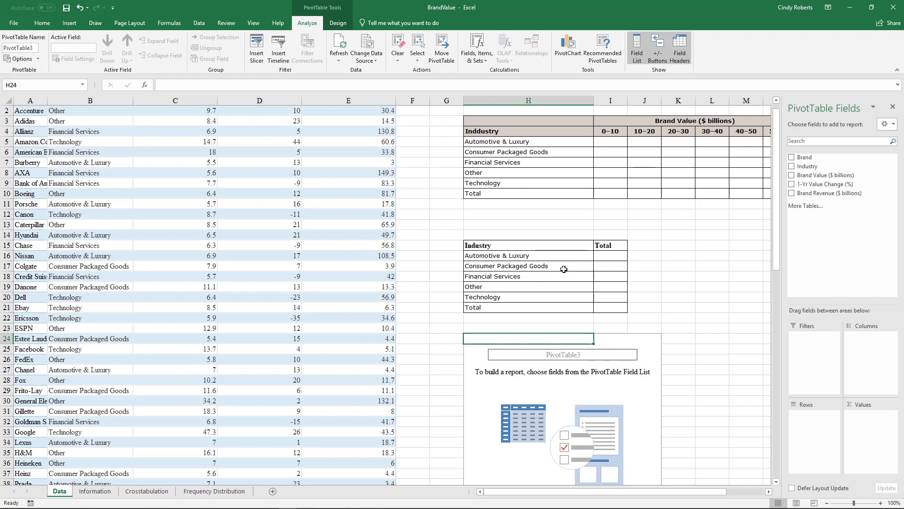
{"action": "mouse_move", "coordinate": [622, 275]}
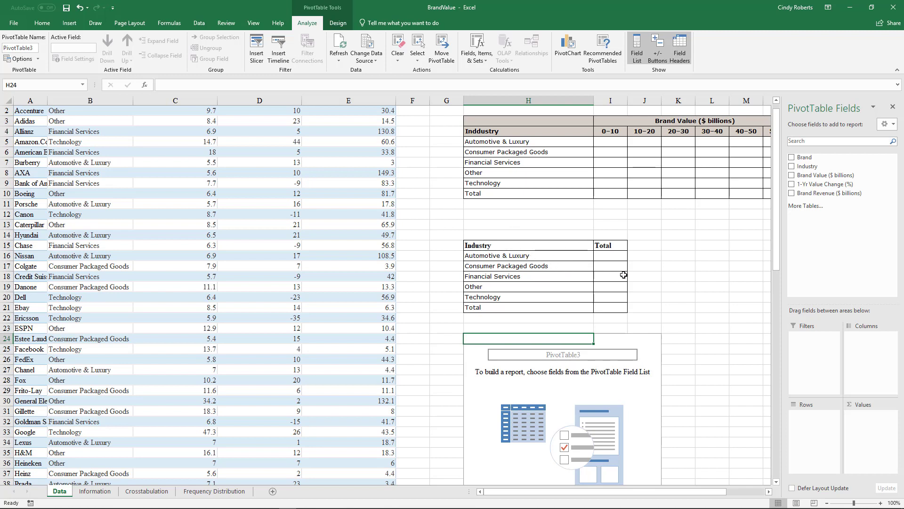
{"action": "mouse_move", "coordinate": [506, 275]}
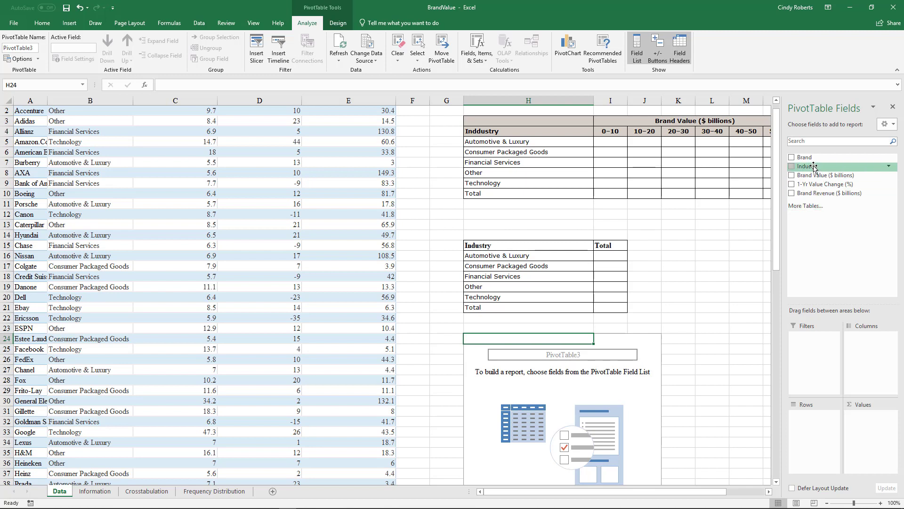
{"action": "left_click", "coordinate": [793, 166]}
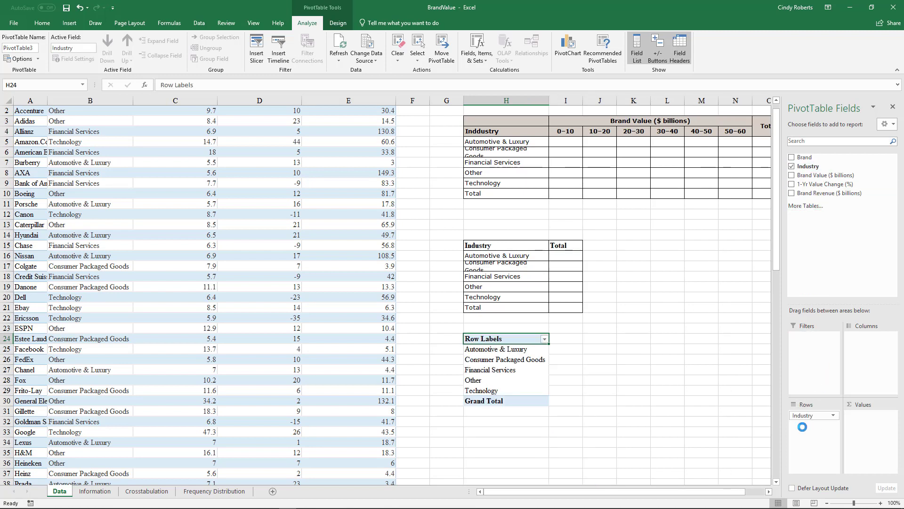
{"action": "mouse_move", "coordinate": [512, 369]}
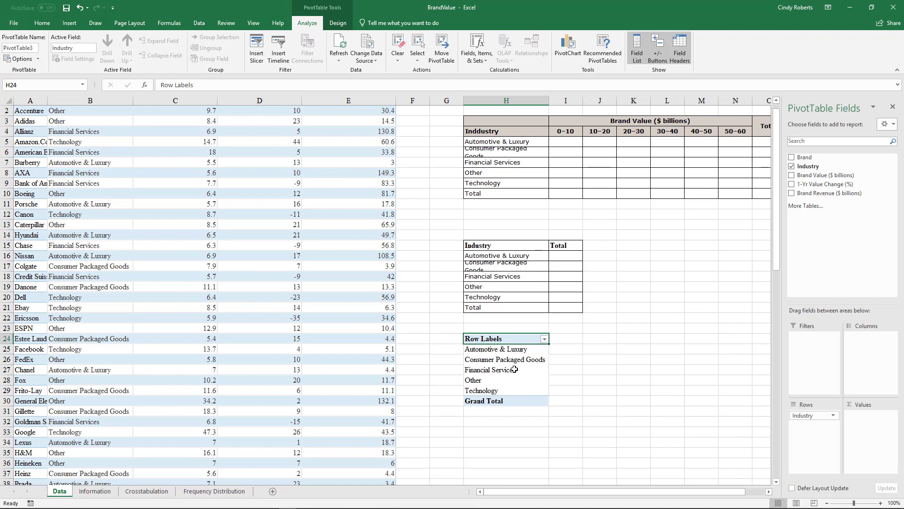
{"action": "mouse_move", "coordinate": [831, 176]}
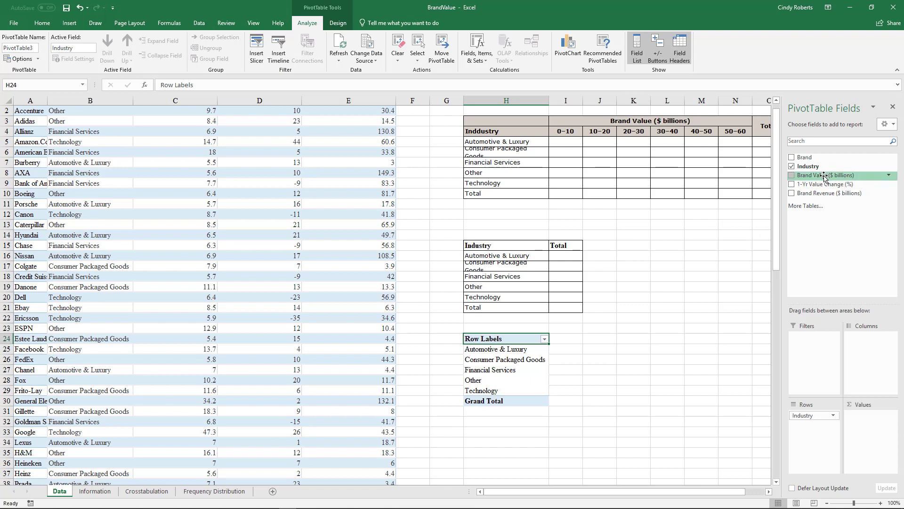
{"action": "mouse_move", "coordinate": [836, 183]}
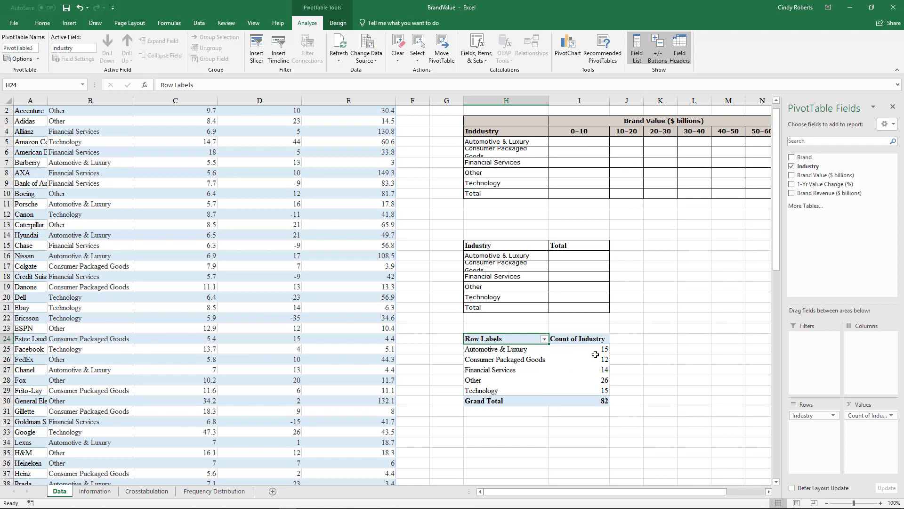
{"action": "mouse_move", "coordinate": [604, 391]}
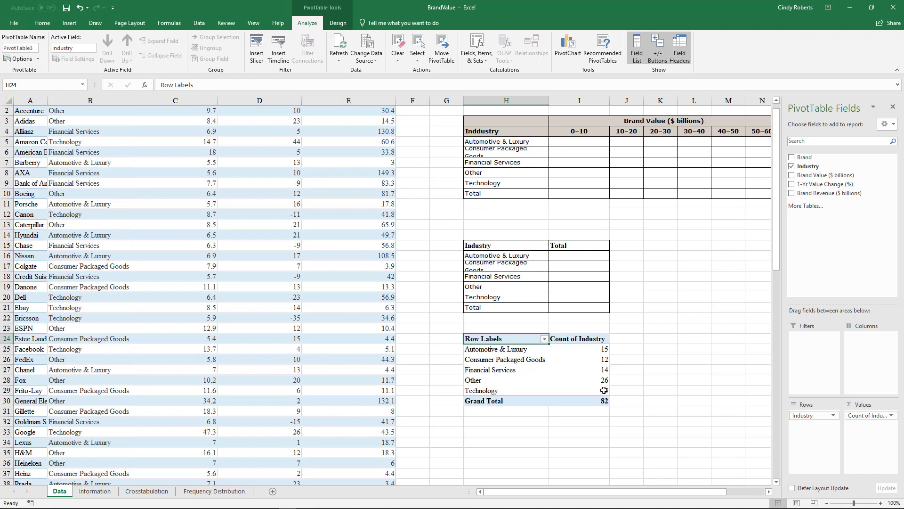
{"action": "left_click", "coordinate": [579, 359]}
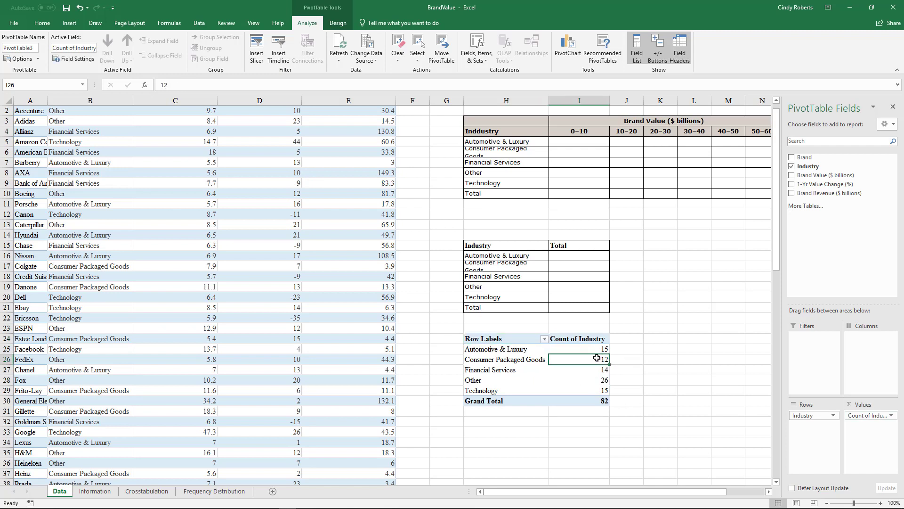
{"action": "mouse_move", "coordinate": [581, 349]}
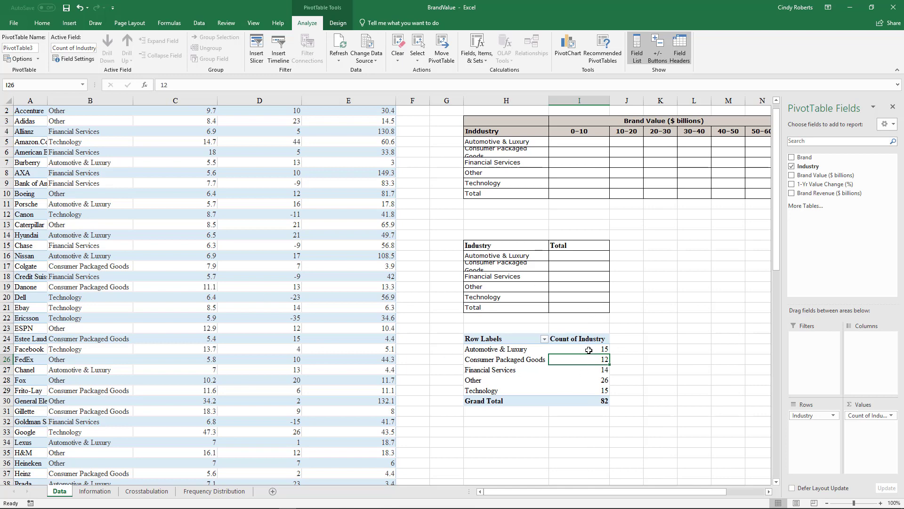
{"action": "right_click", "coordinate": [580, 349]}
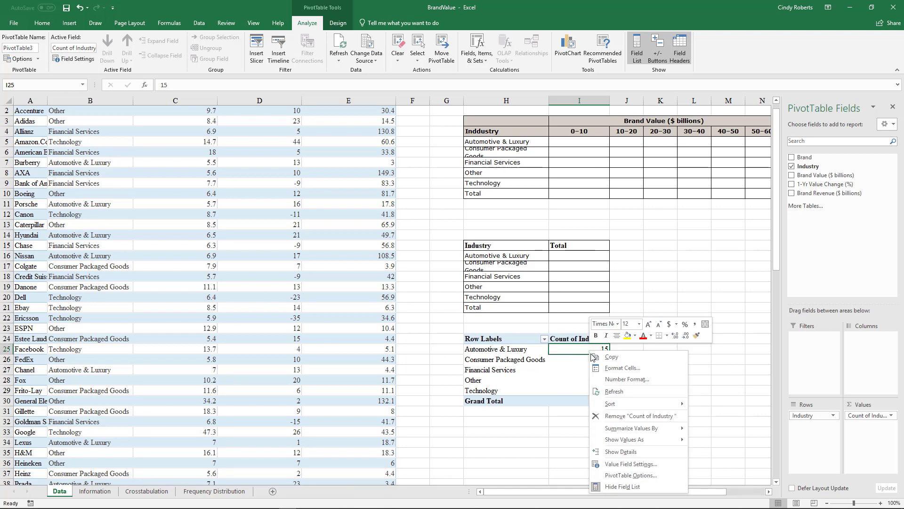
{"action": "left_click", "coordinate": [630, 463]}
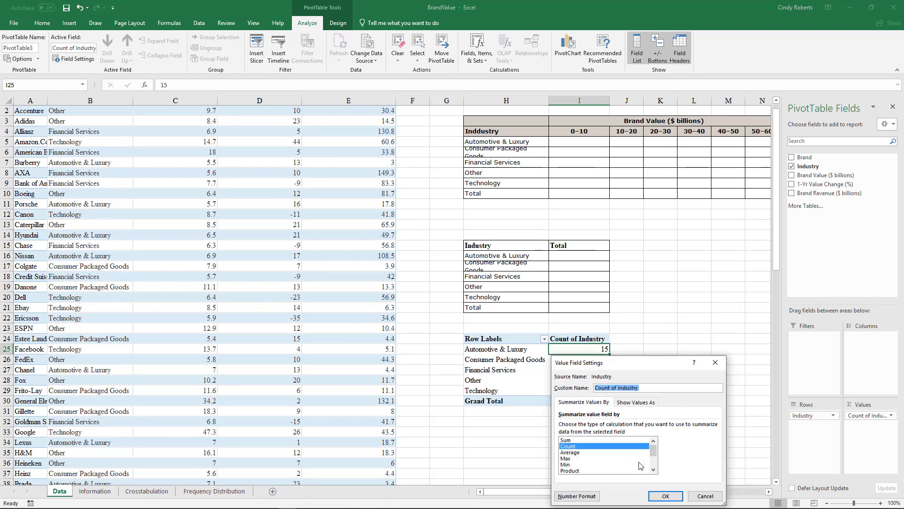
{"action": "mouse_move", "coordinate": [578, 468]}
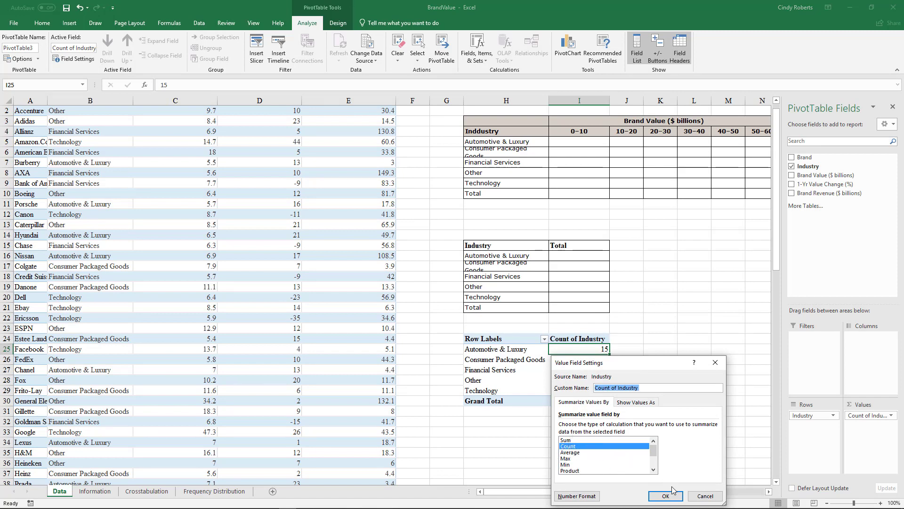
{"action": "mouse_move", "coordinate": [257, 203]}
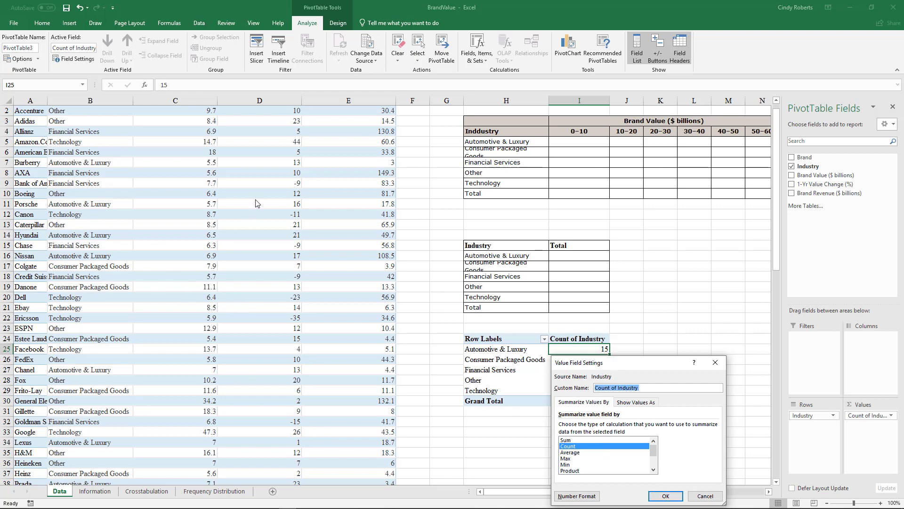
{"action": "left_click", "coordinate": [665, 496]}
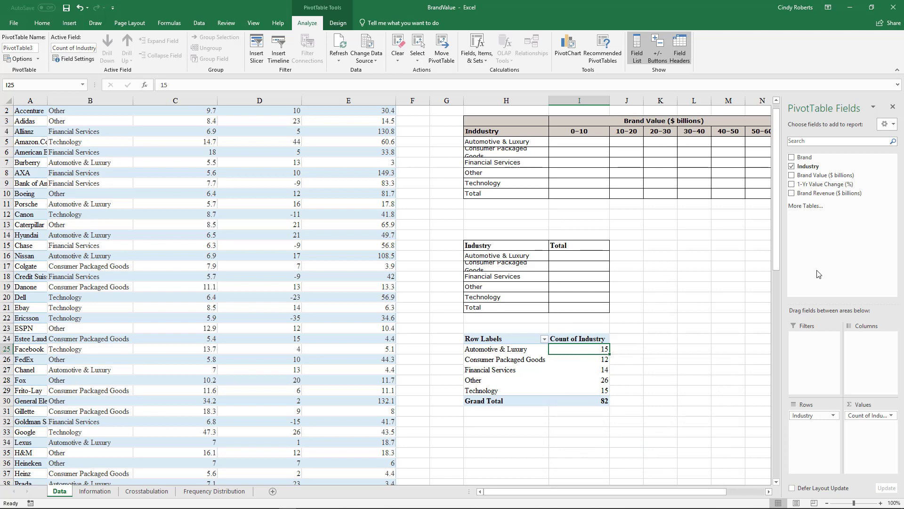
{"action": "mouse_move", "coordinate": [650, 355]}
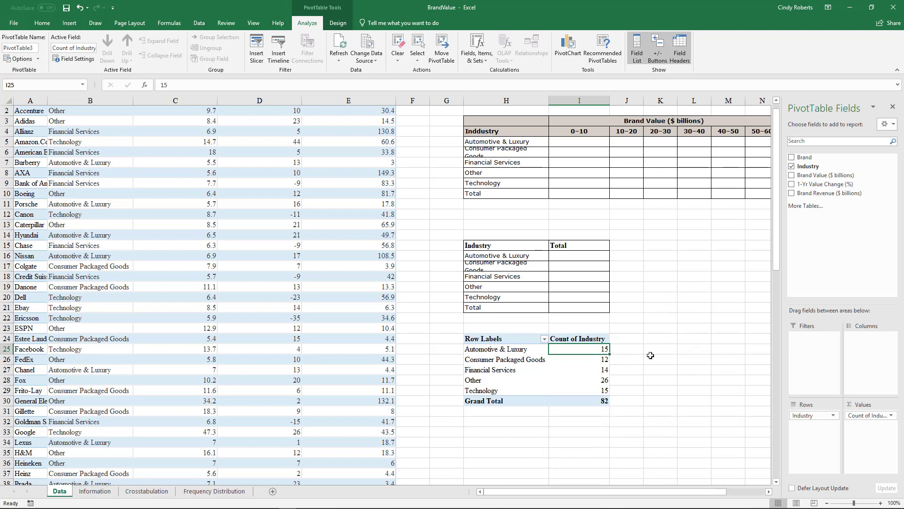
Step: Select a brand data cell outside the pivot to hide the PivotTable field list
{"action": "left_click", "coordinate": [580, 359]}
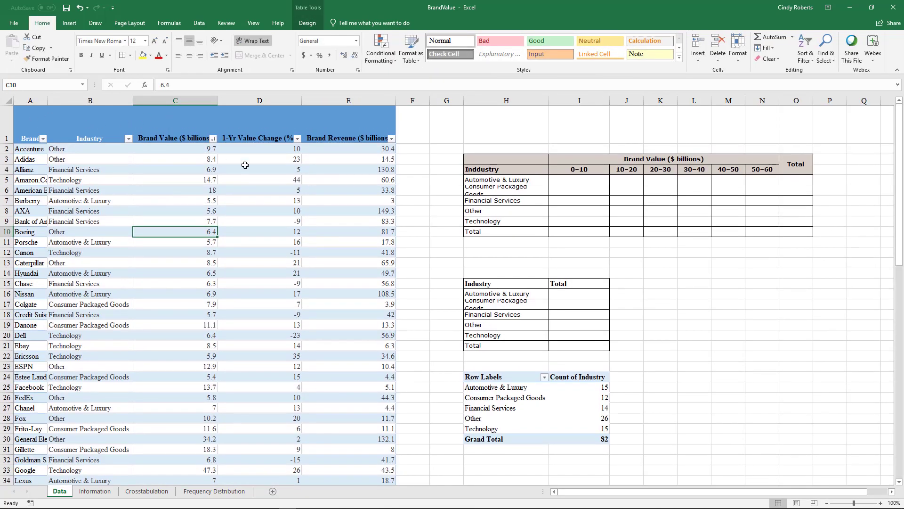
{"action": "mouse_move", "coordinate": [582, 209]}
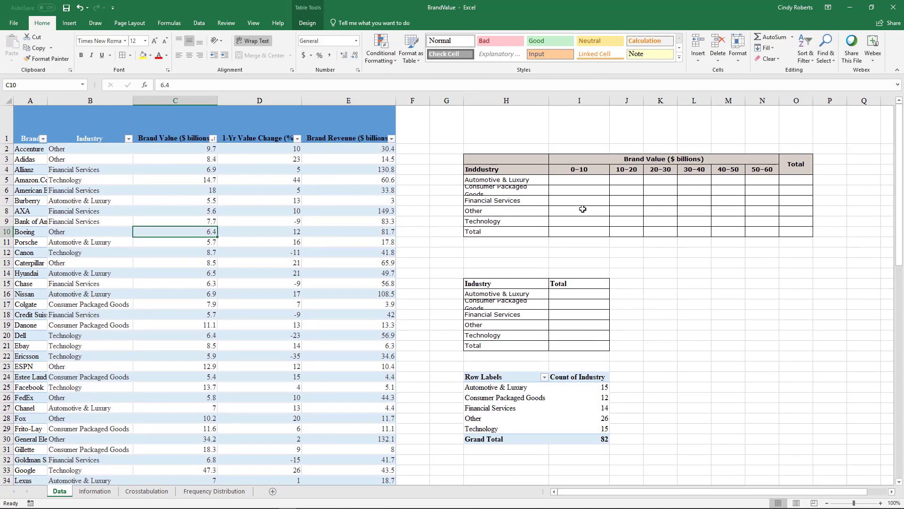